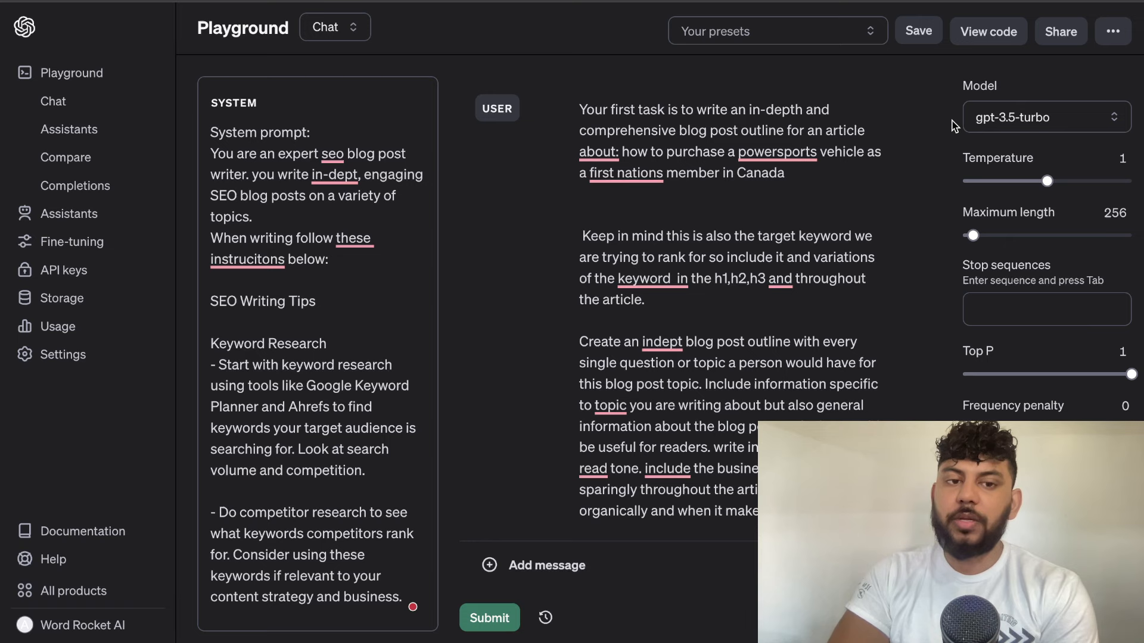
Fill Workbench with the SEO writer system prompt and the First Nations powersports outline request.
scroll(down, 3)
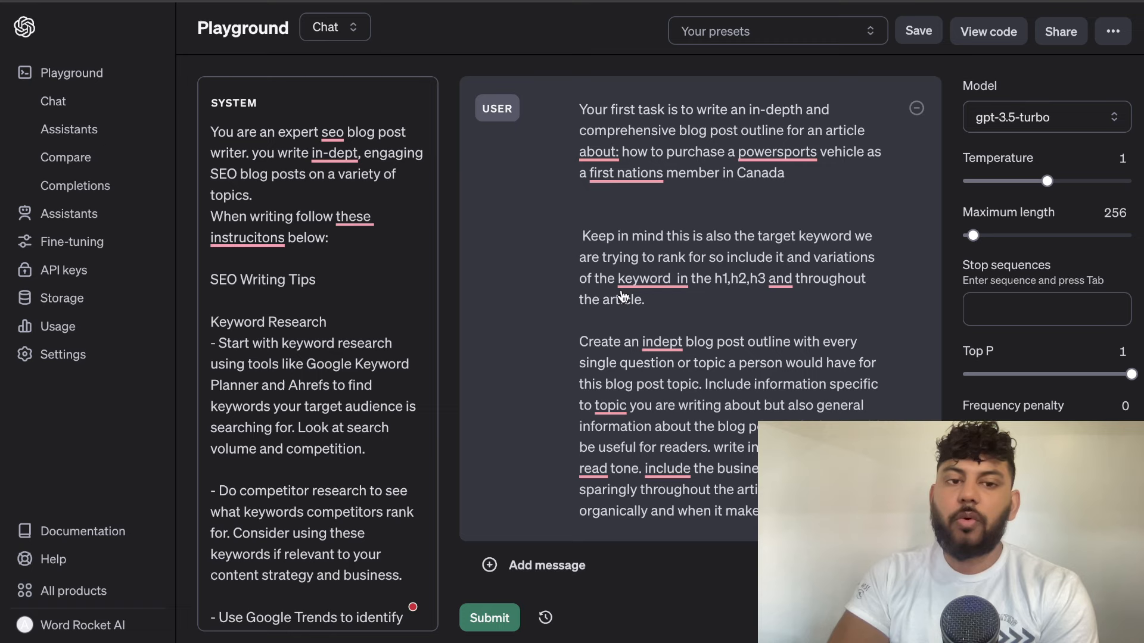
mouse_move(465, 243)
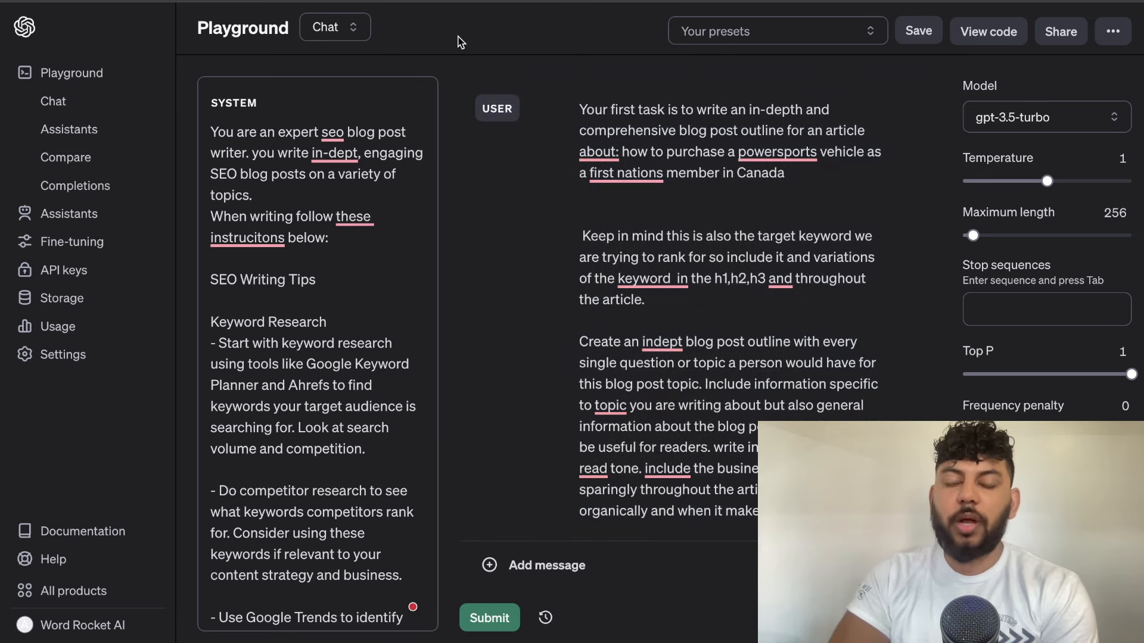
scroll(down, 3)
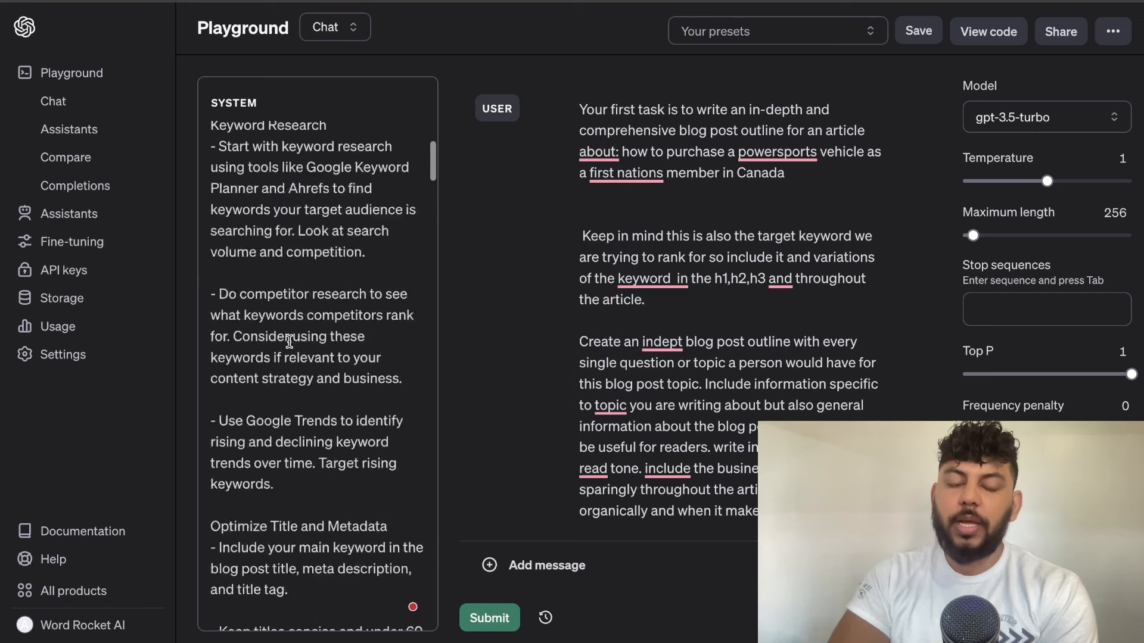
scroll(down, 3)
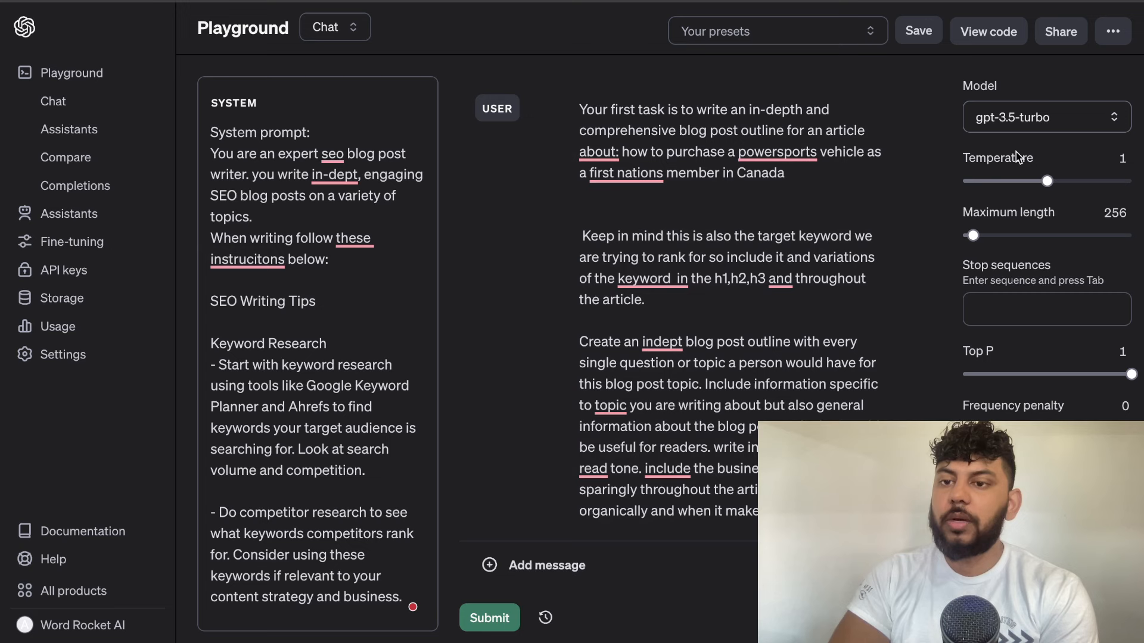
drag(1046, 180, 1010, 180)
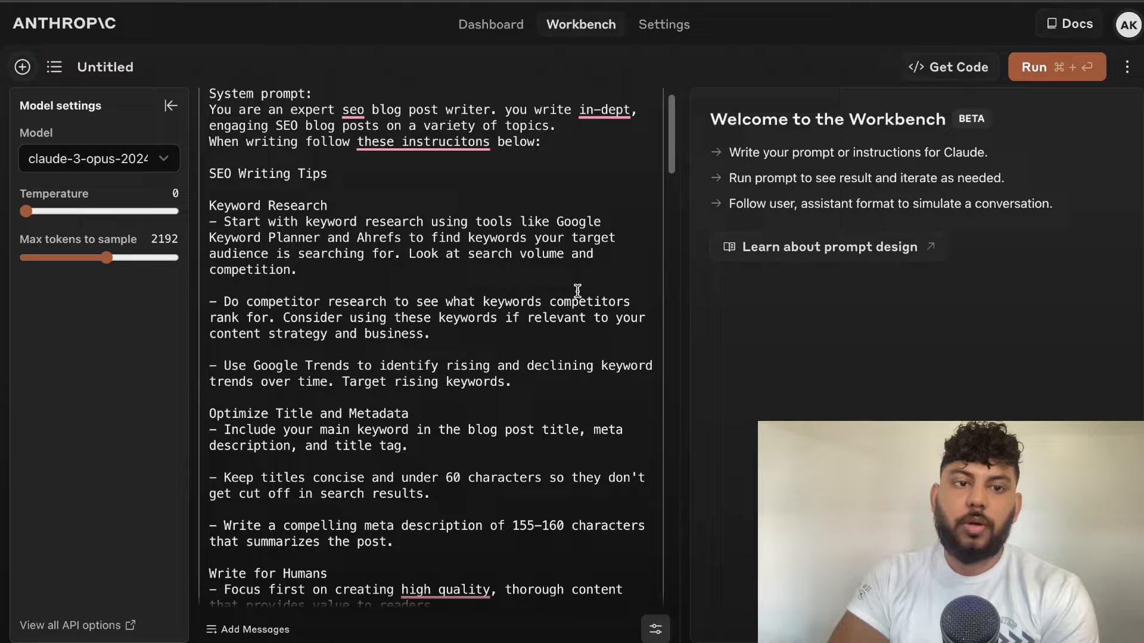
scroll(down, 3)
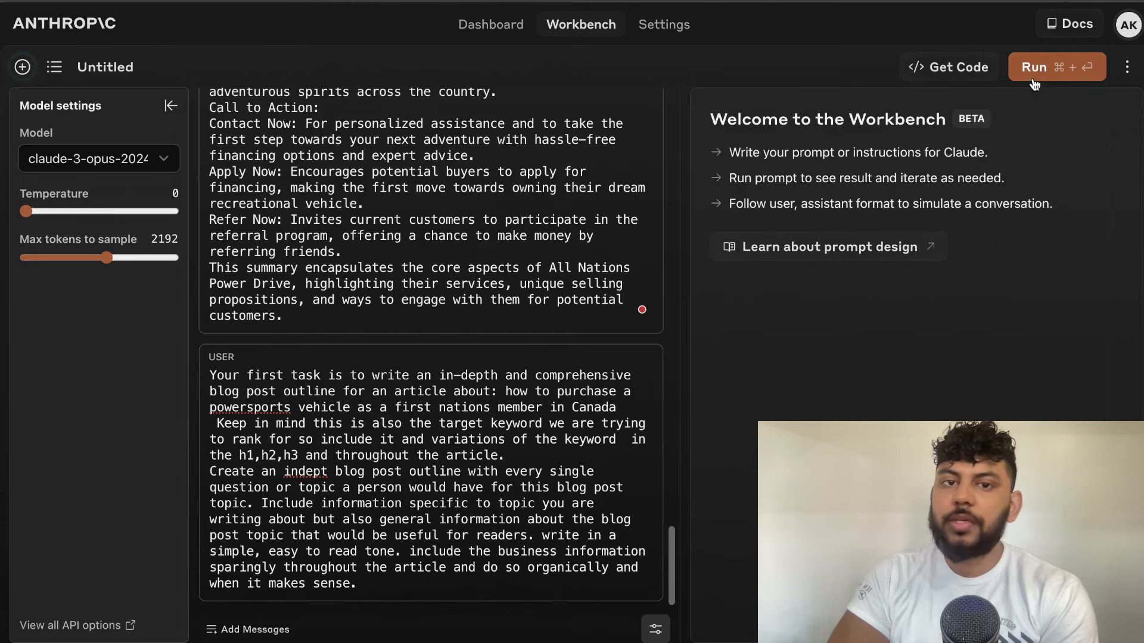
Run Claude on the powersports outline request and scroll through the generated outline.
click(1056, 67)
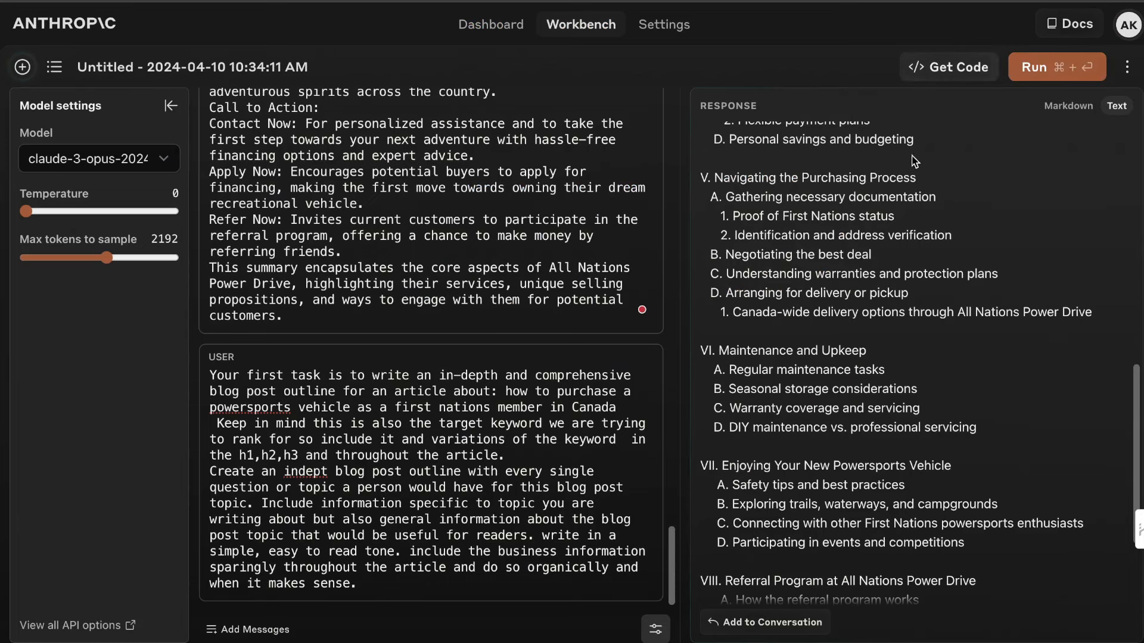
scroll(down, 3)
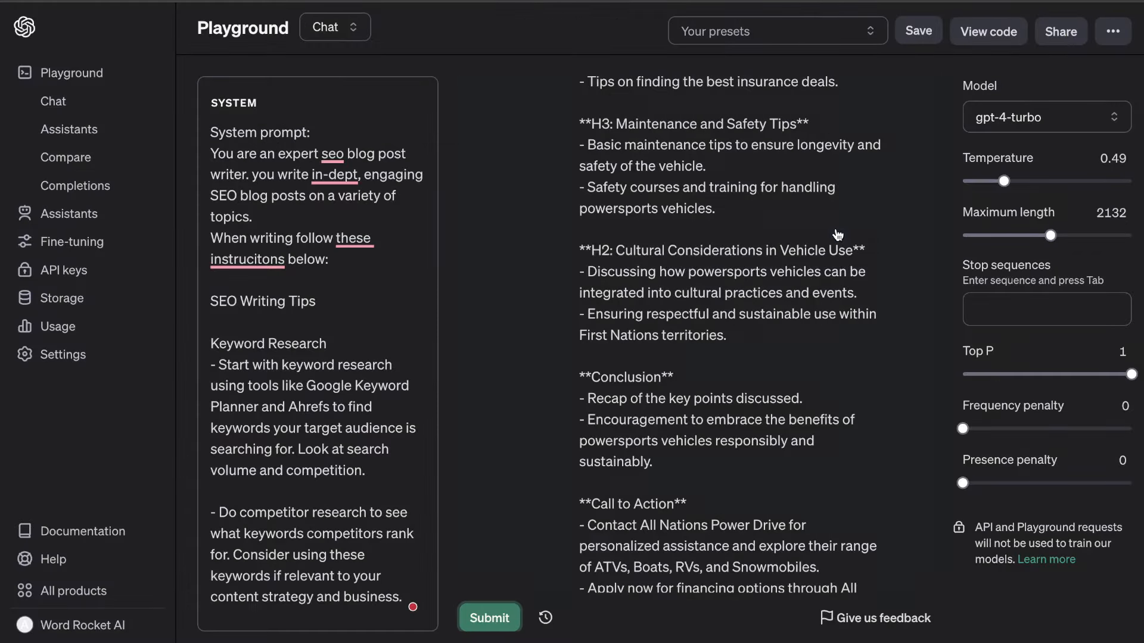
scroll(down, 3)
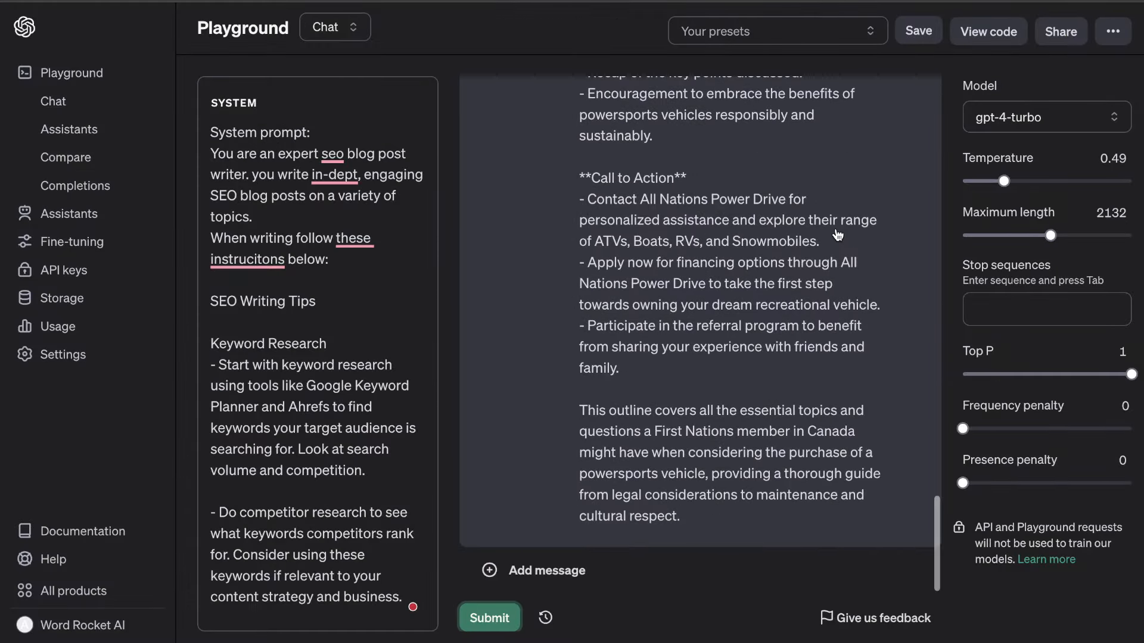
click(729, 284)
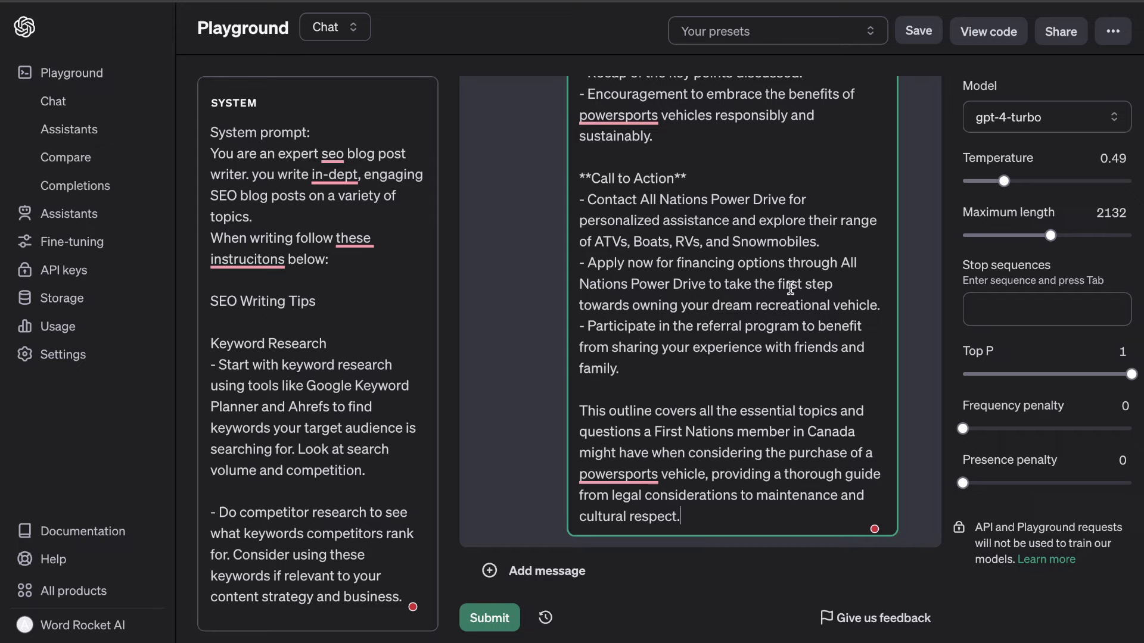
mouse_move(806, 140)
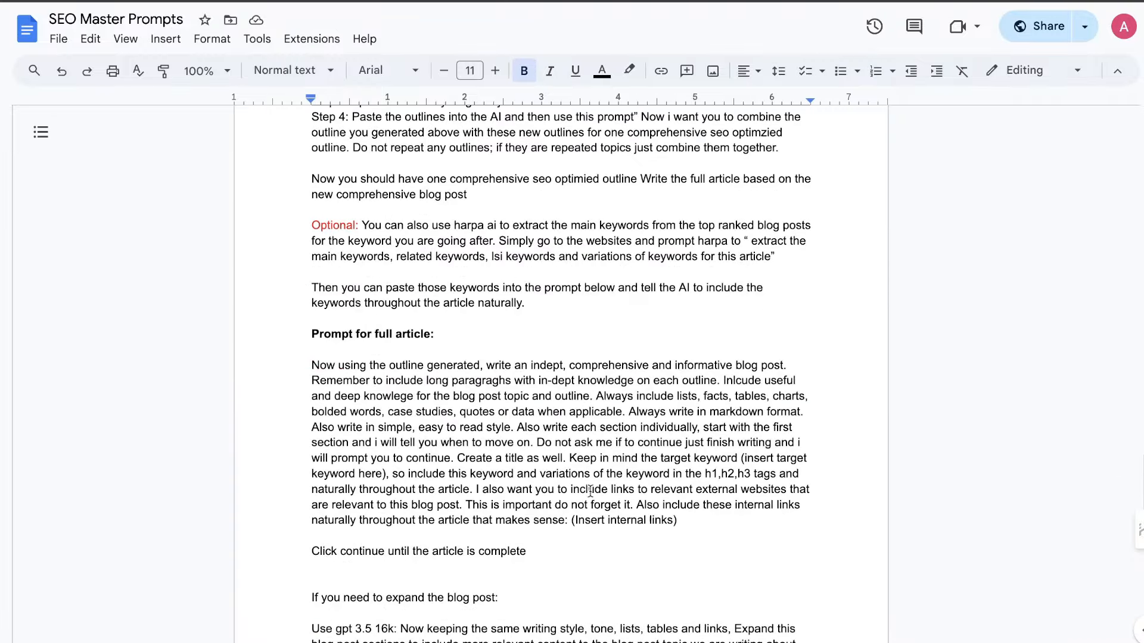
Select the 'Prompt for full article' paragraph in the SEO Master Prompts doc.
drag(312, 364, 461, 504)
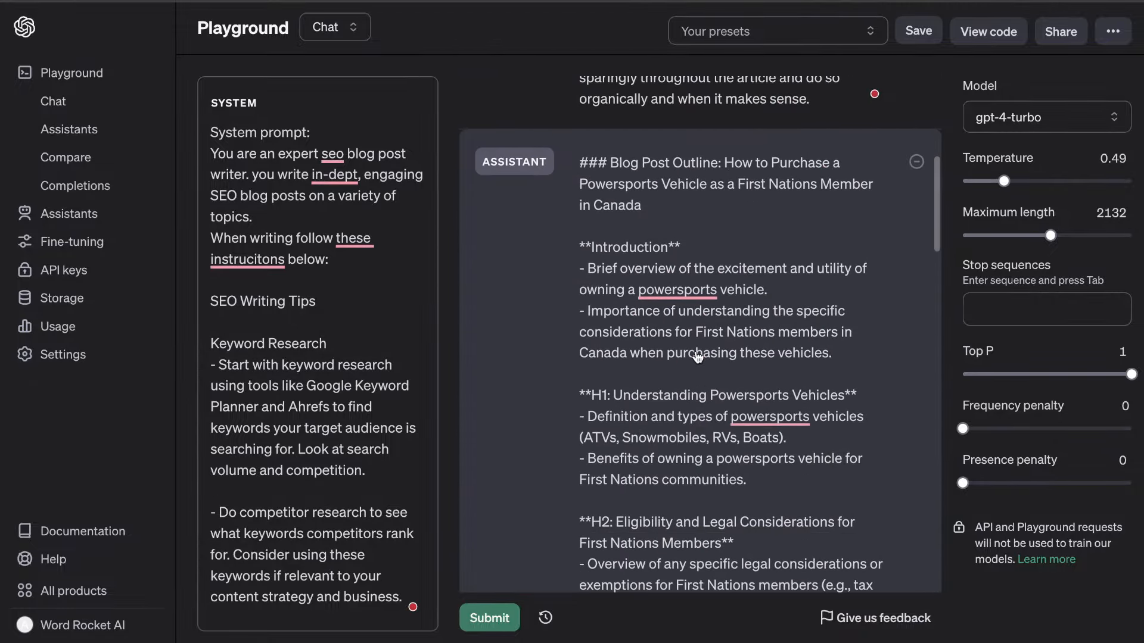
Add a Playground user message with the full-article prompt, appending 'include one chart'.
scroll(down, 3)
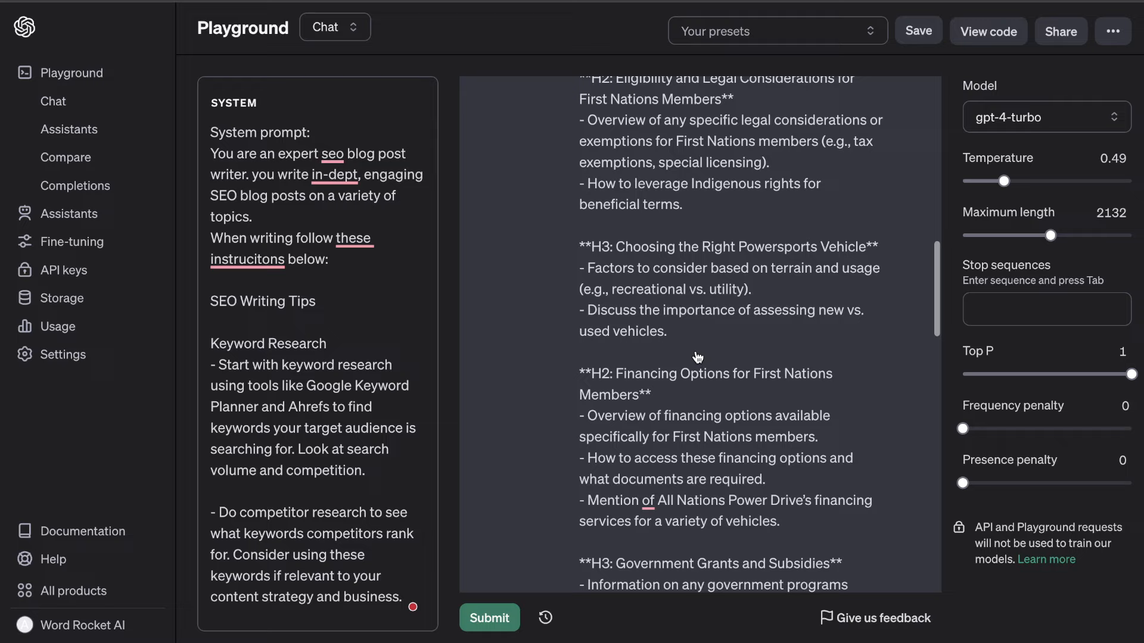
scroll(down, 3)
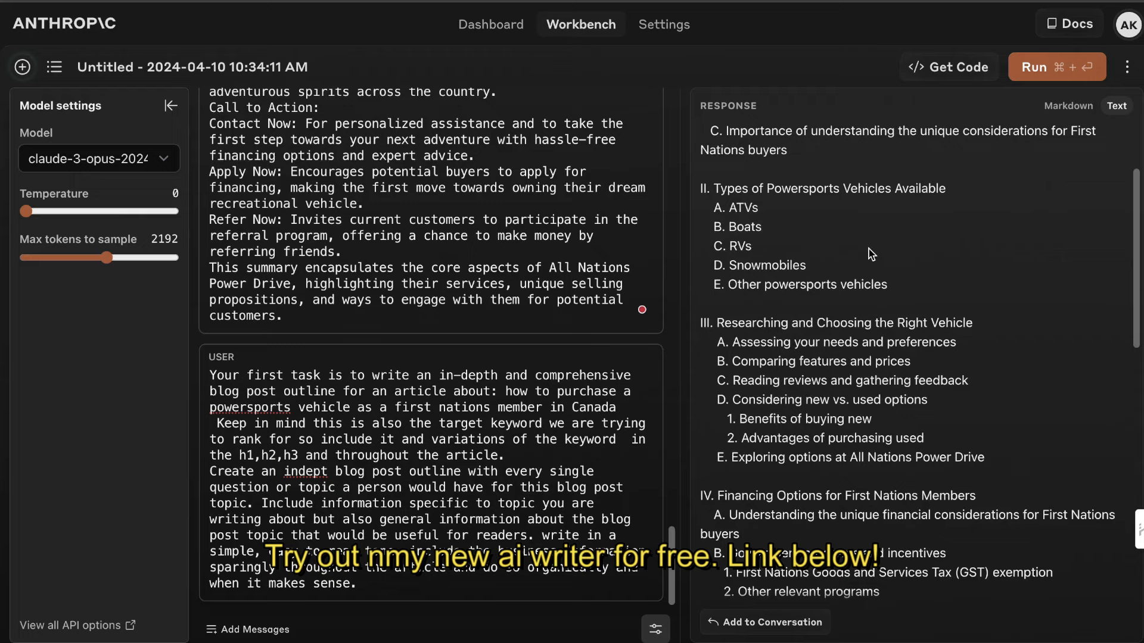
scroll(down, 3)
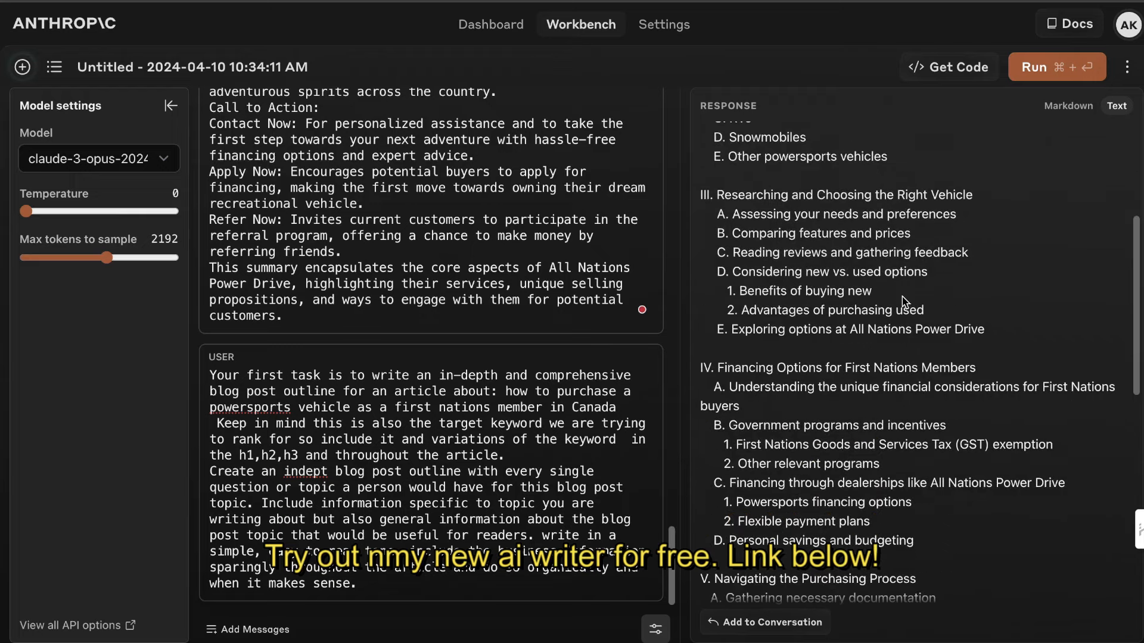
scroll(down, 3)
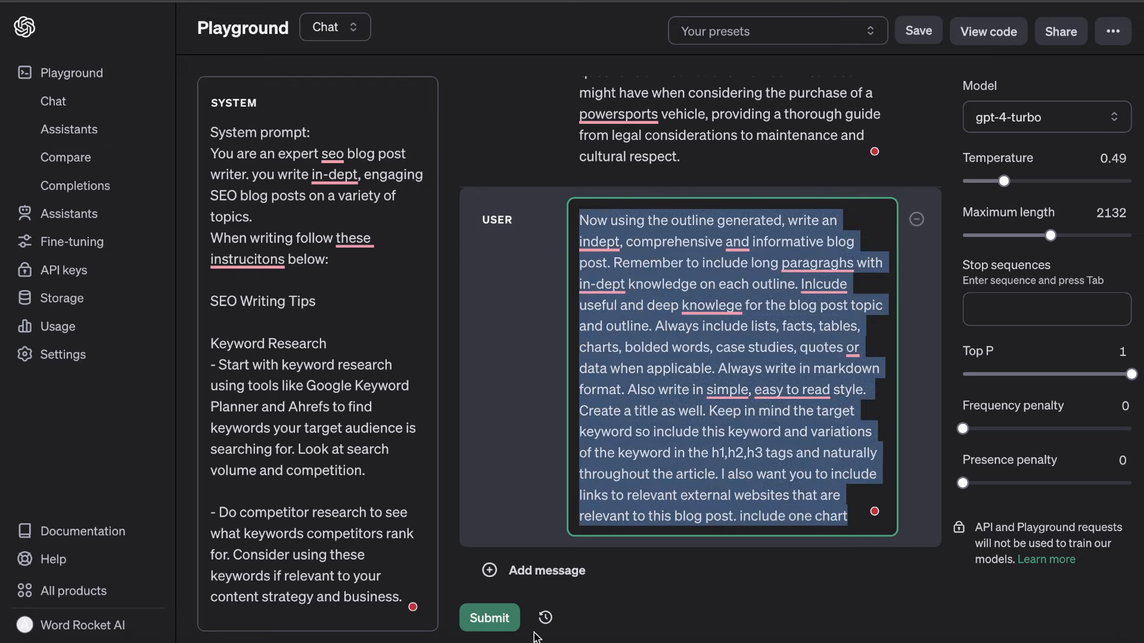
Submit the full-article request to GPT-4 Turbo, then run the same request on Claude's outline.
click(488, 617)
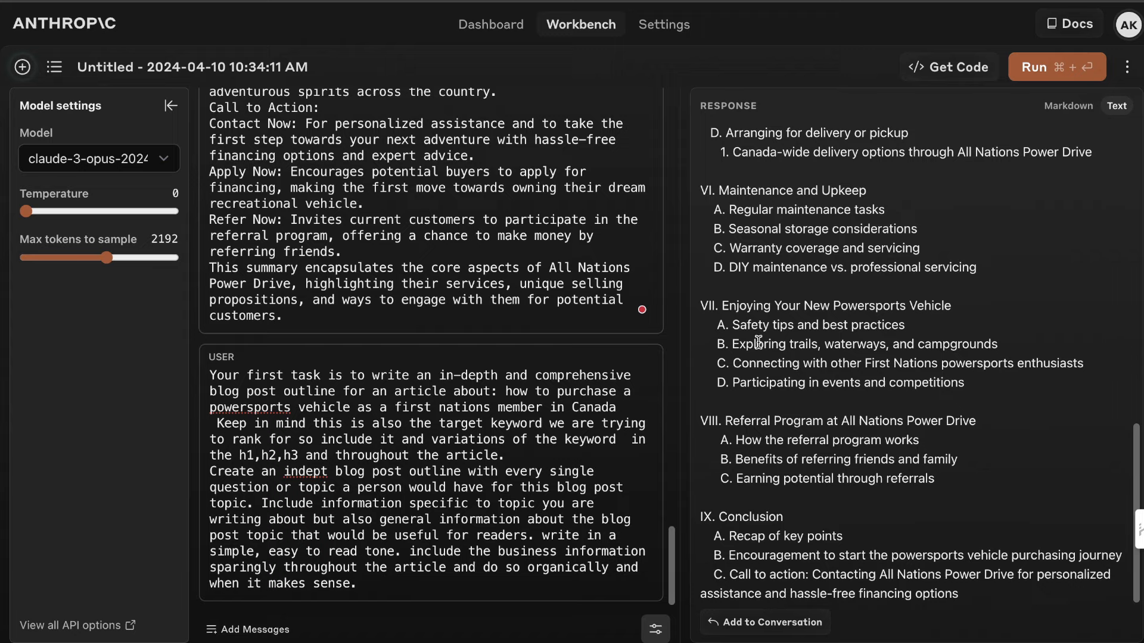
mouse_move(766, 617)
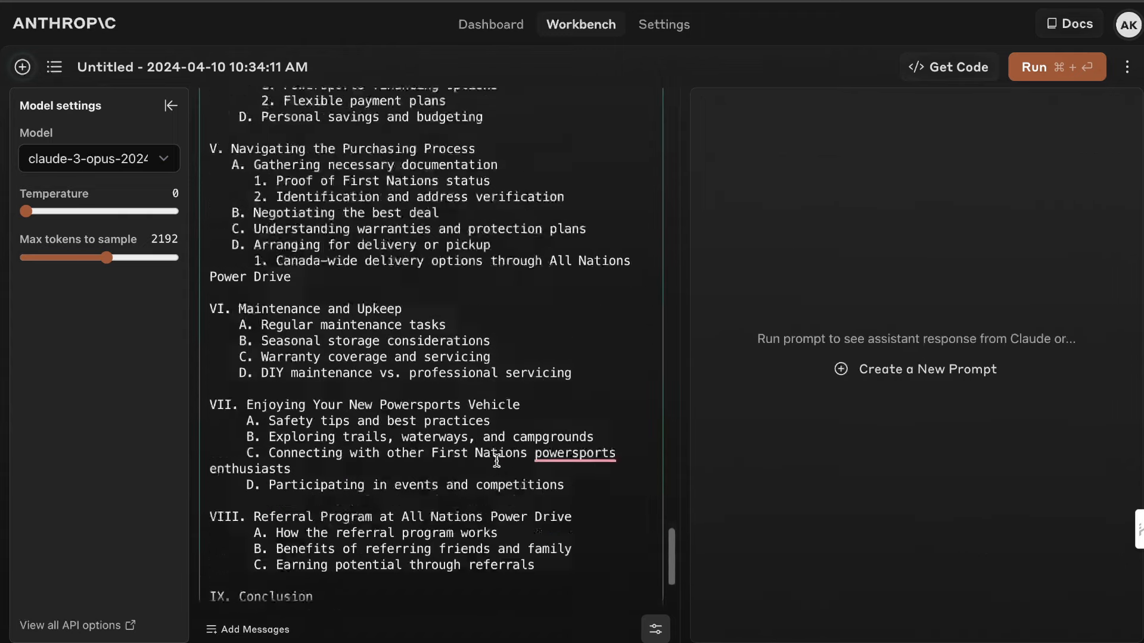
scroll(down, 3)
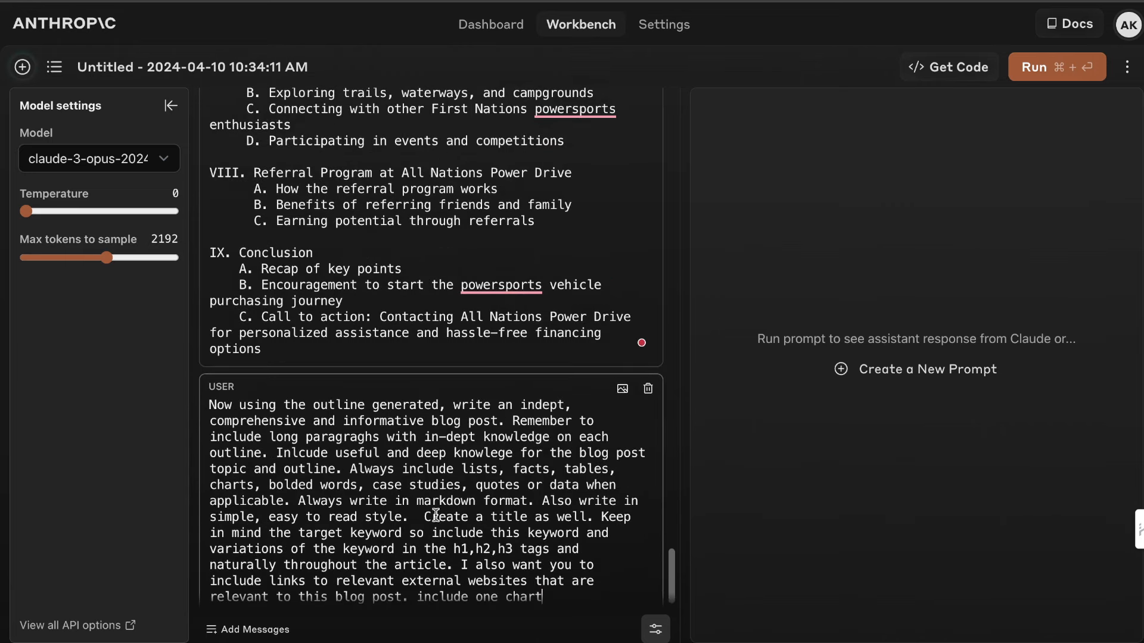
scroll(down, 3)
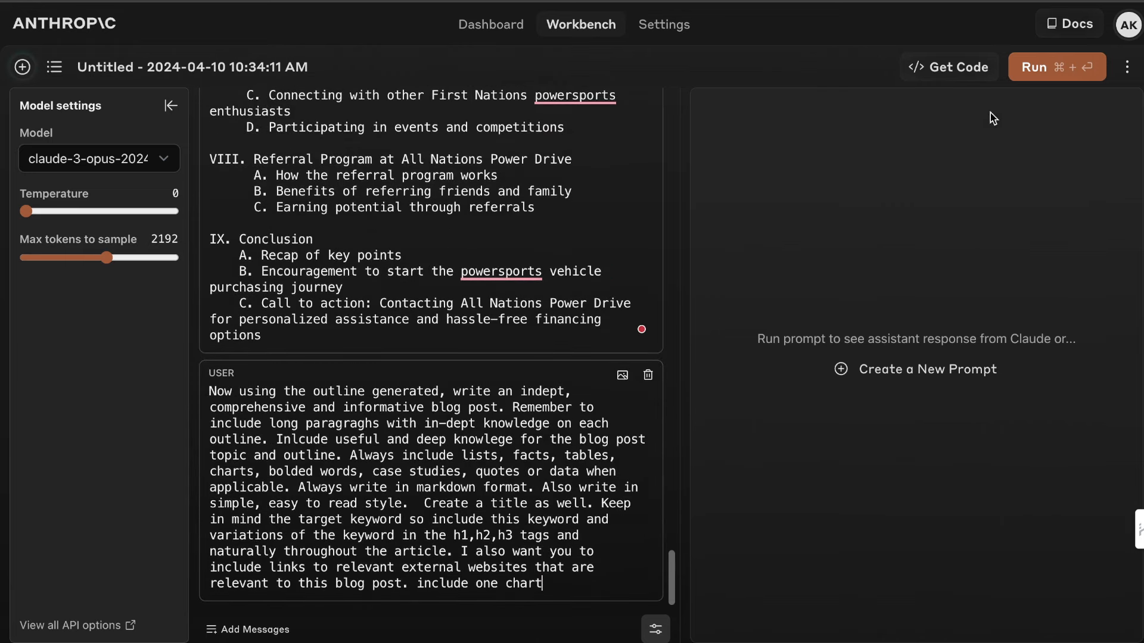
click(1056, 66)
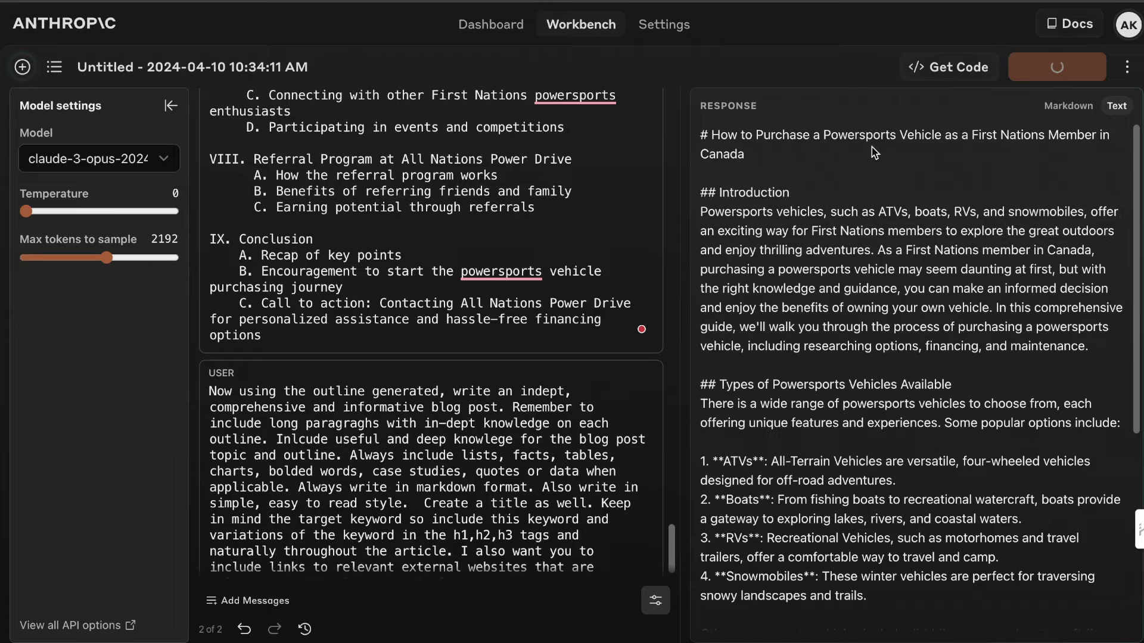
scroll(down, 3)
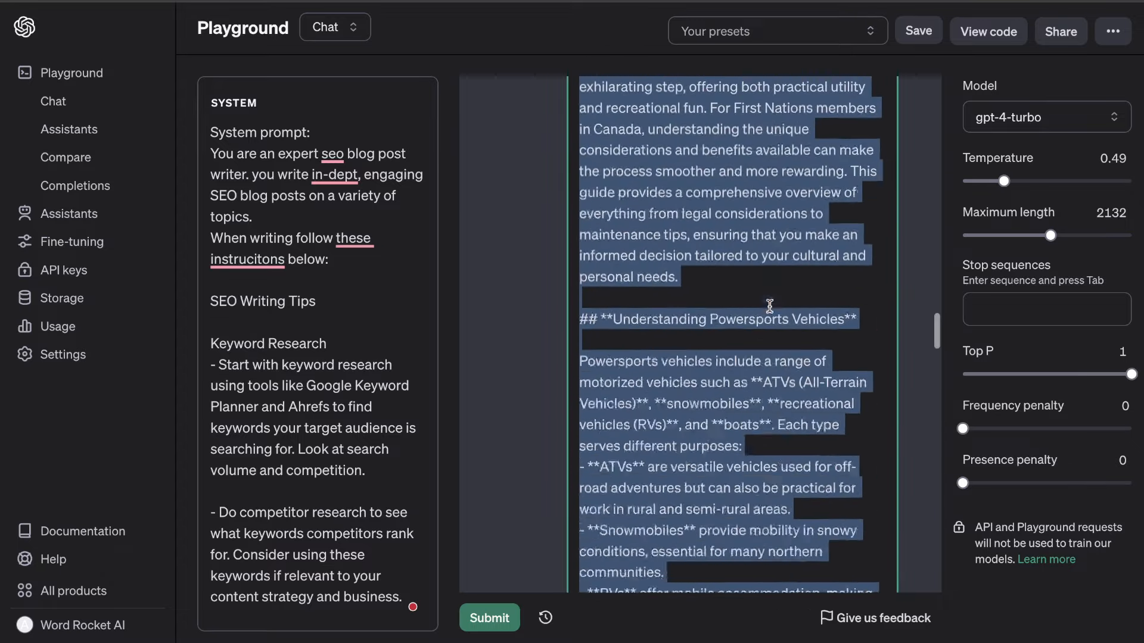
Follow Claude's article down to its call to action, price-range table and resource links.
scroll(down, 3)
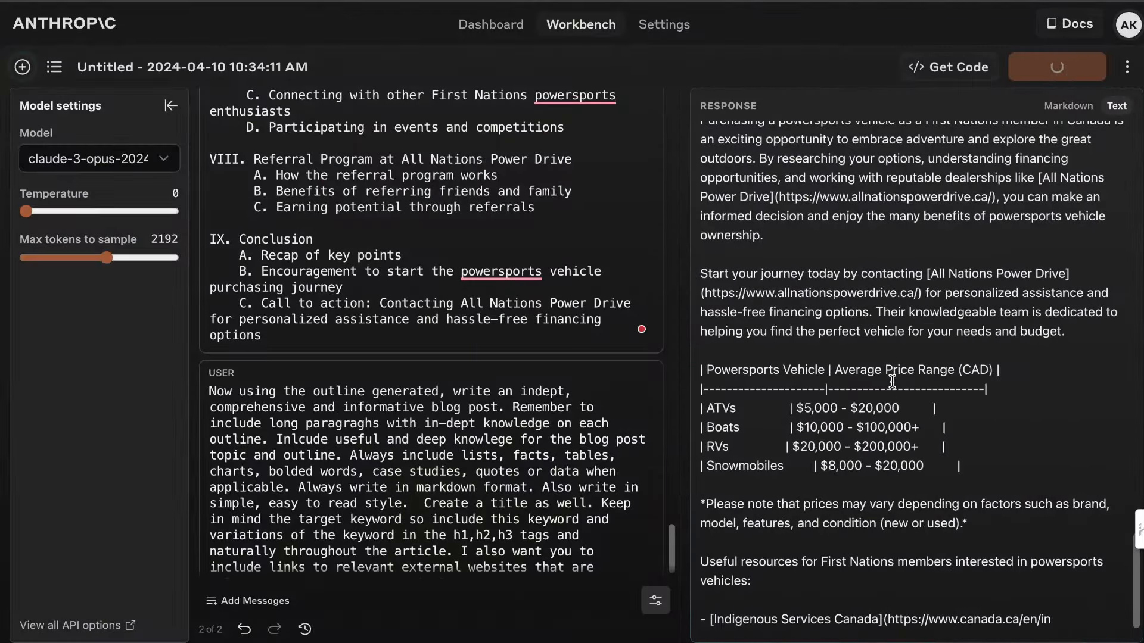
scroll(down, 3)
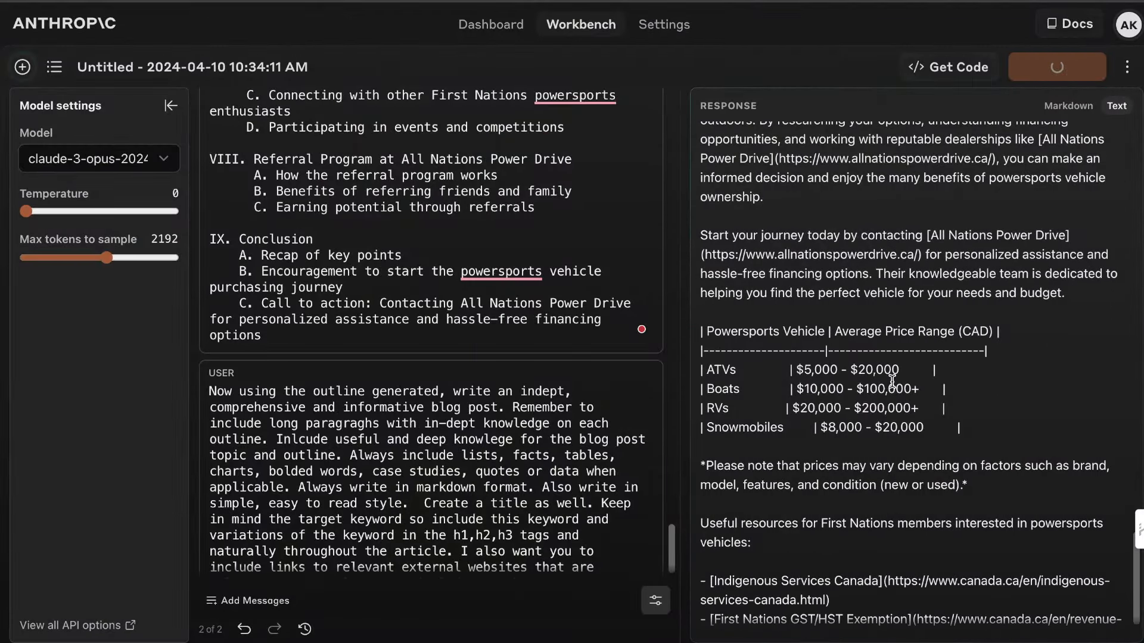
mouse_move(968, 435)
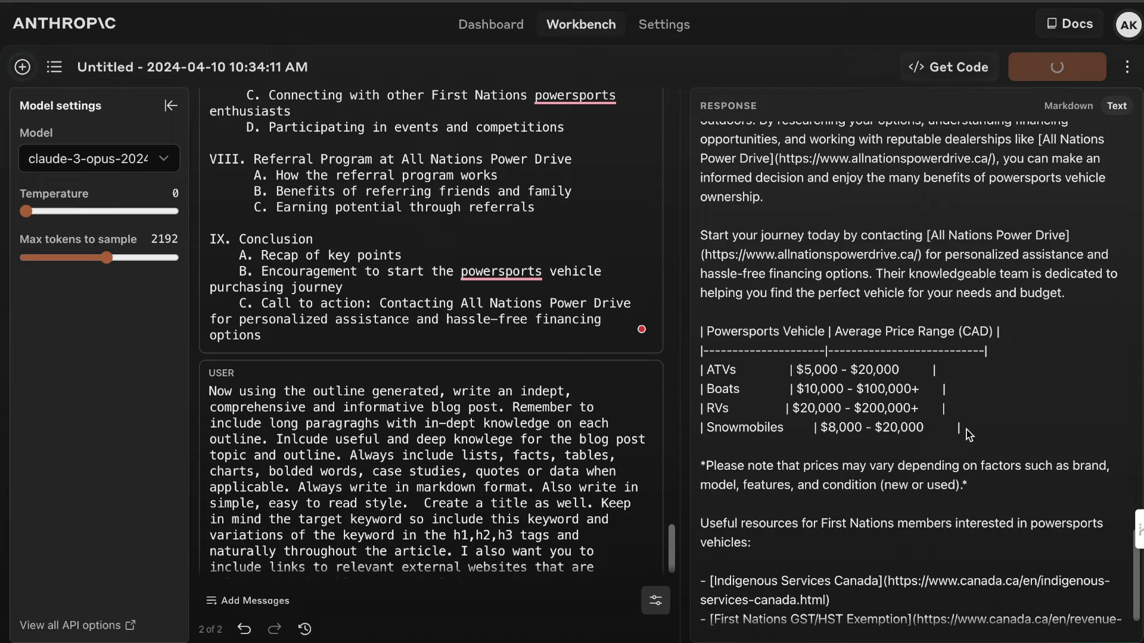
mouse_move(886, 124)
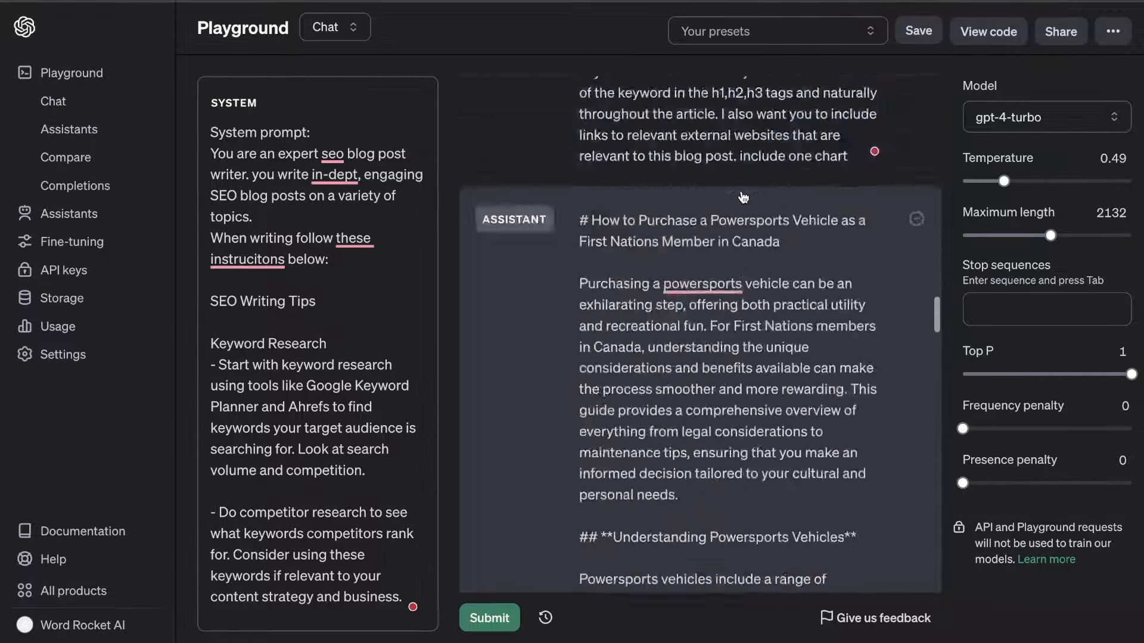
Scroll through GPT-4 Turbo's powersports article, then return to Claude's finished article.
scroll(down, 3)
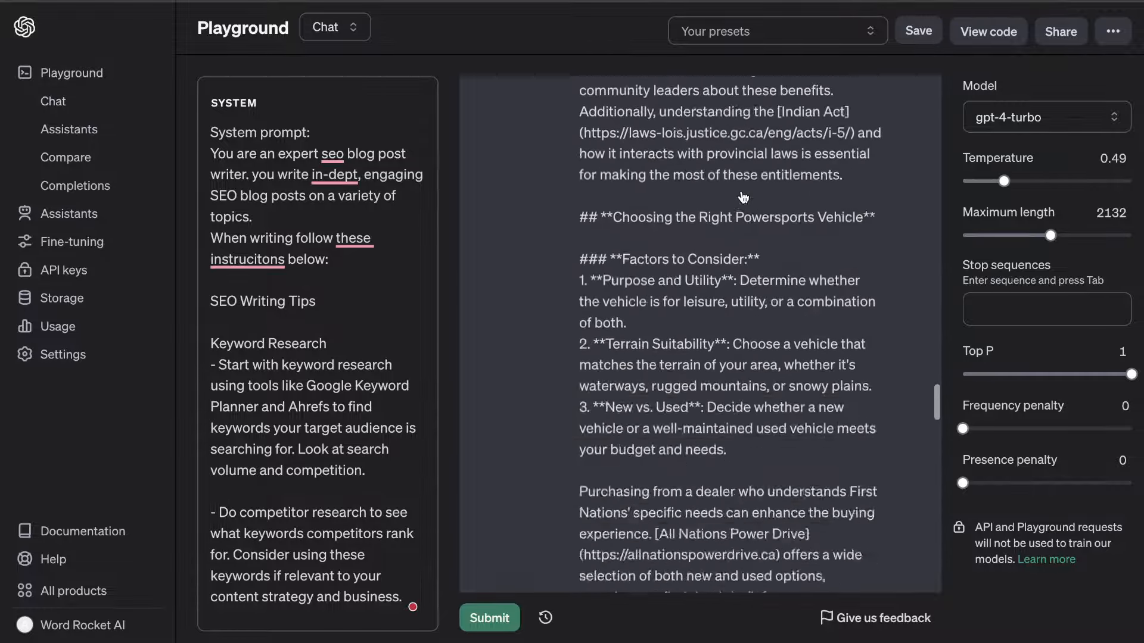
scroll(down, 3)
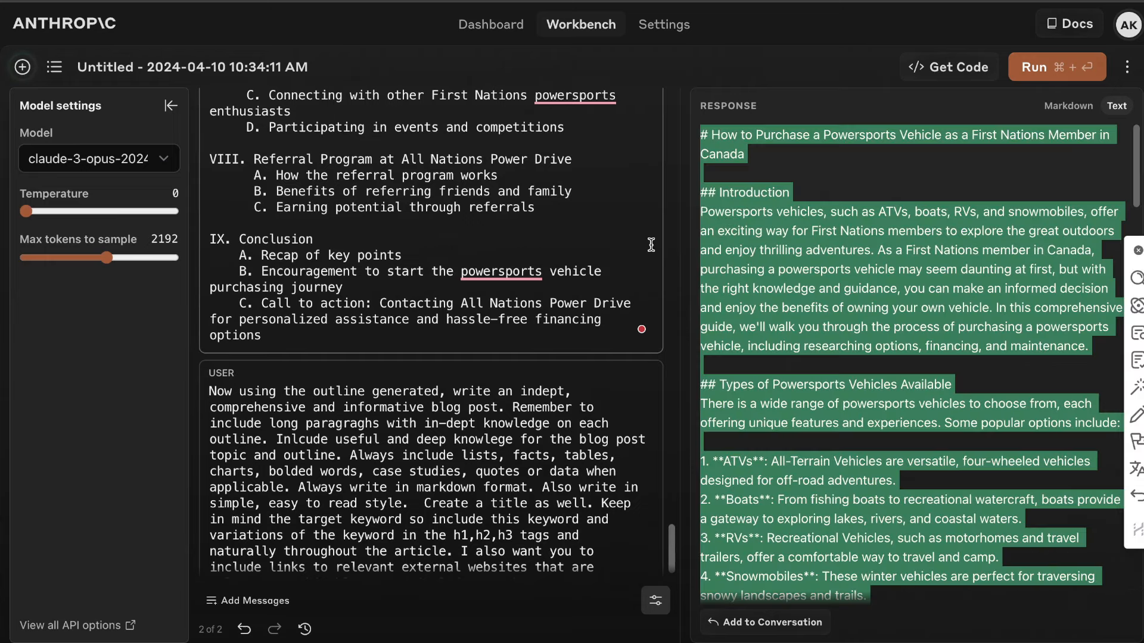
mouse_move(813, 226)
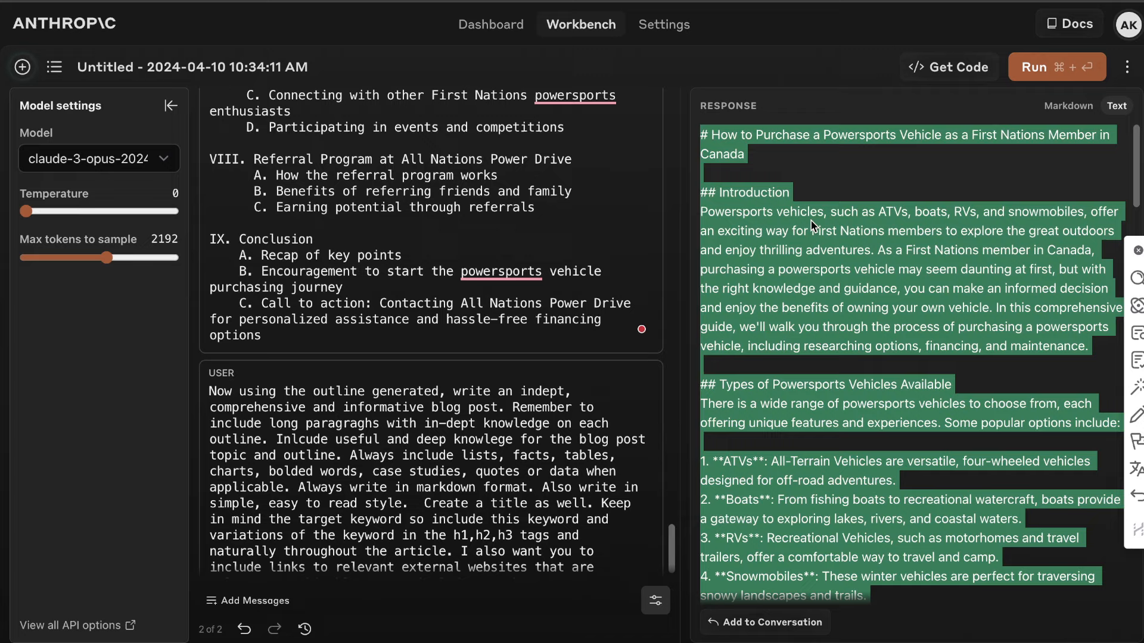
mouse_move(834, 137)
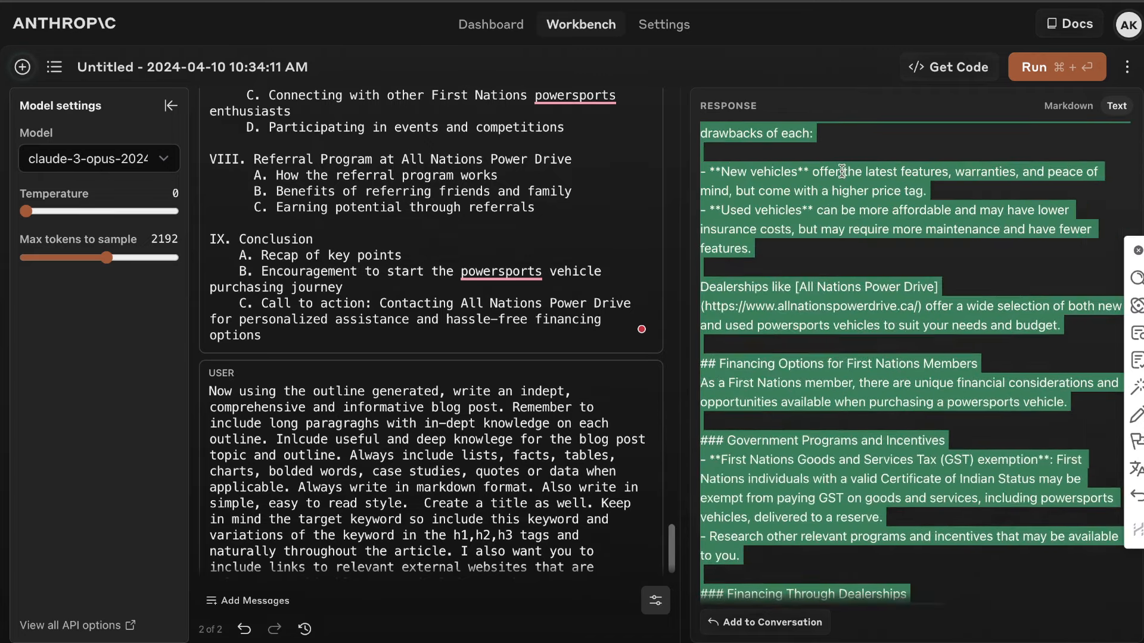
Append Claude's article to the conversation with a prompt to expand each section in the same style.
scroll(down, 3)
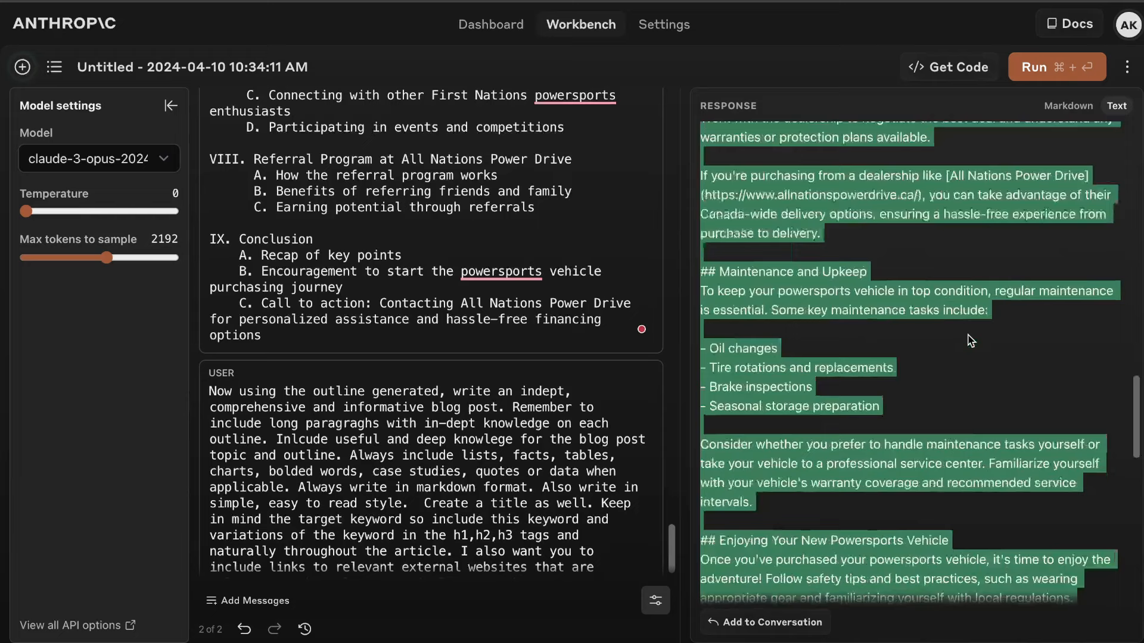
scroll(down, 3)
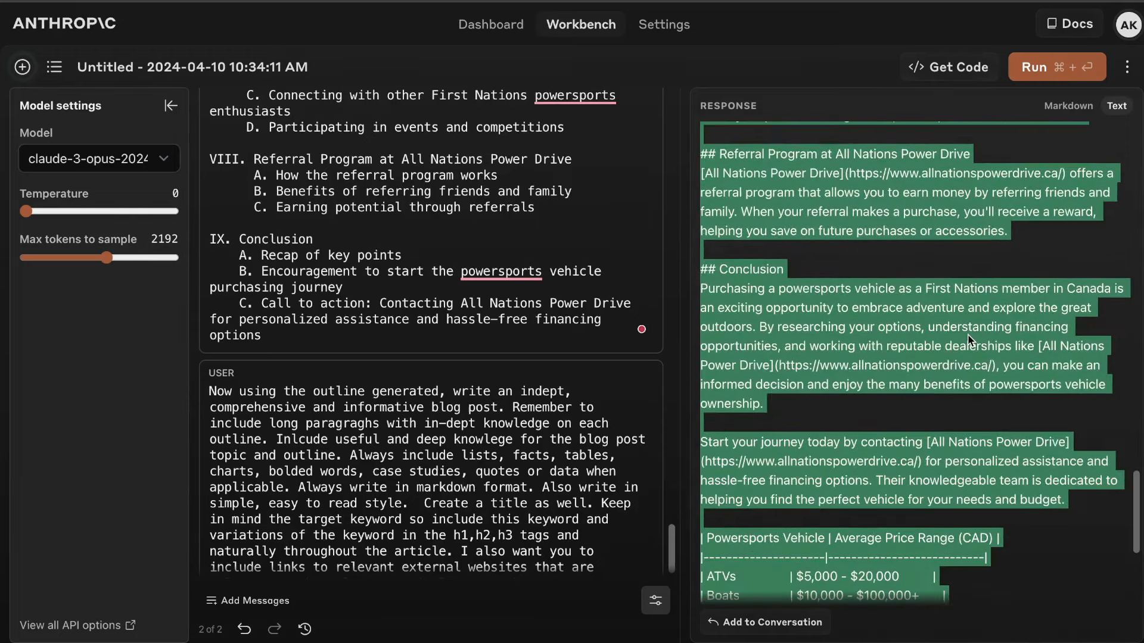
scroll(down, 3)
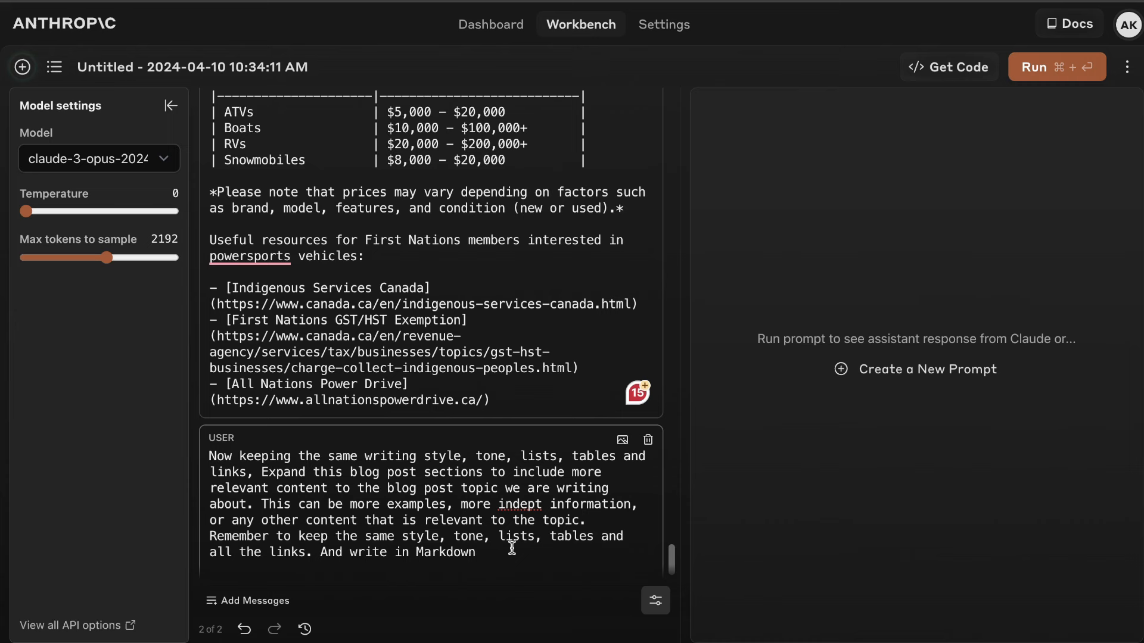
Select claude-3-sonnet-20240229 from the Model dropdown and run the expansion prompt.
click(98, 158)
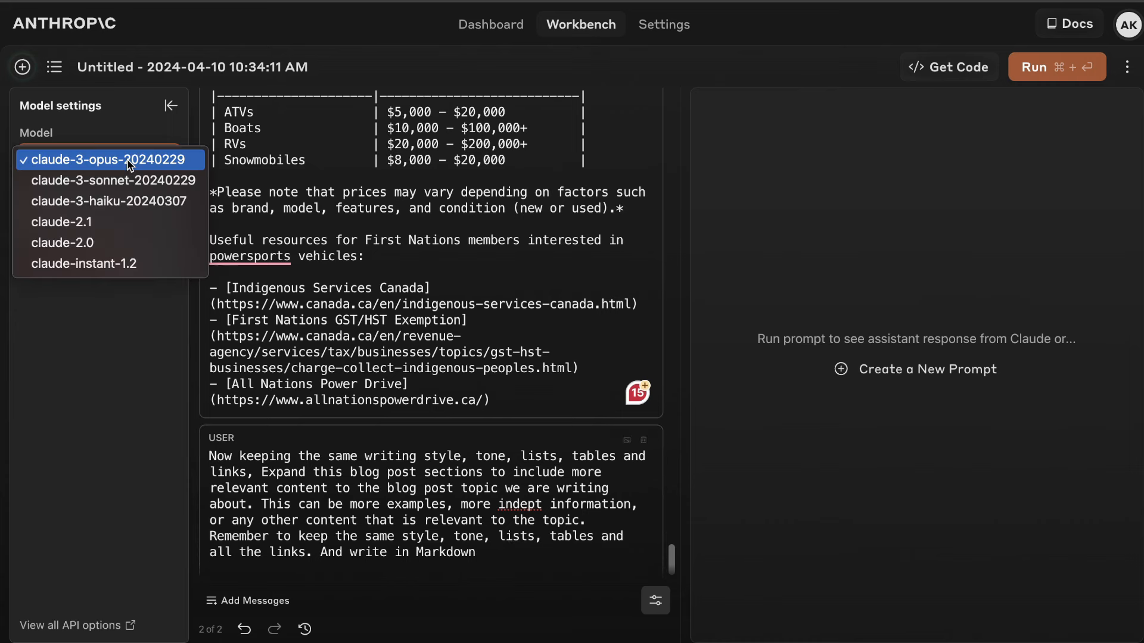
mouse_move(109, 180)
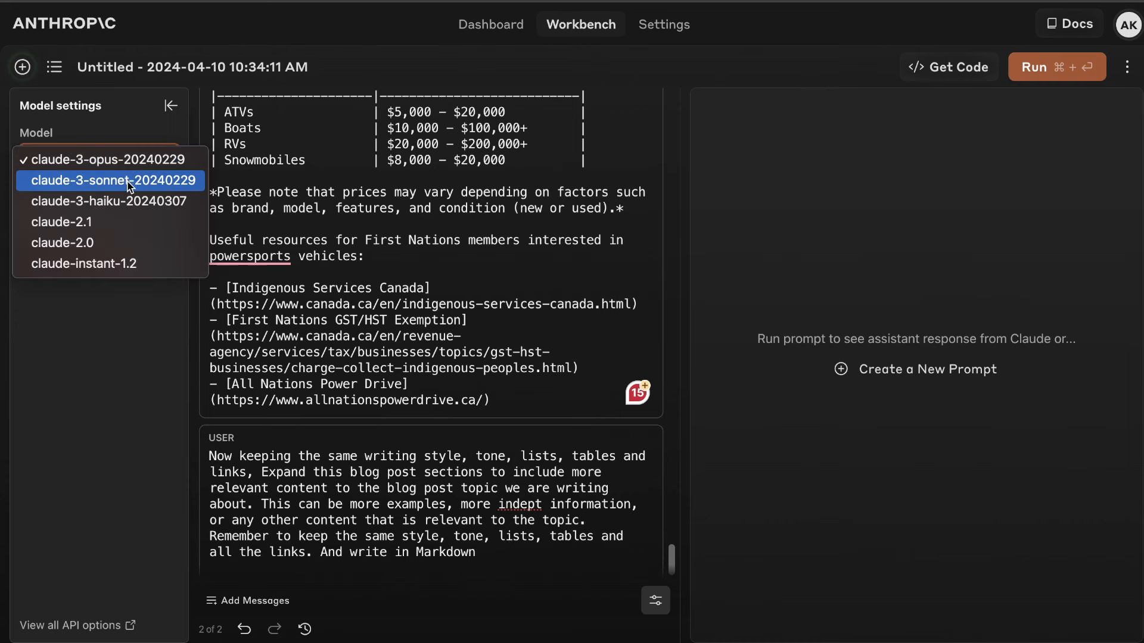
click(110, 180)
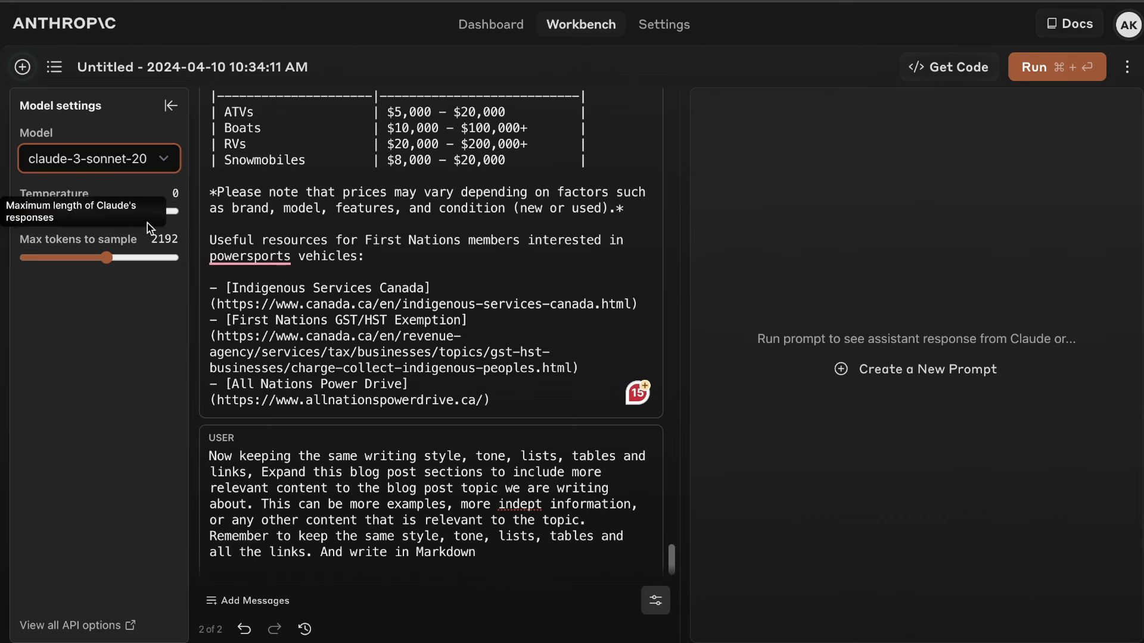
mouse_move(981, 131)
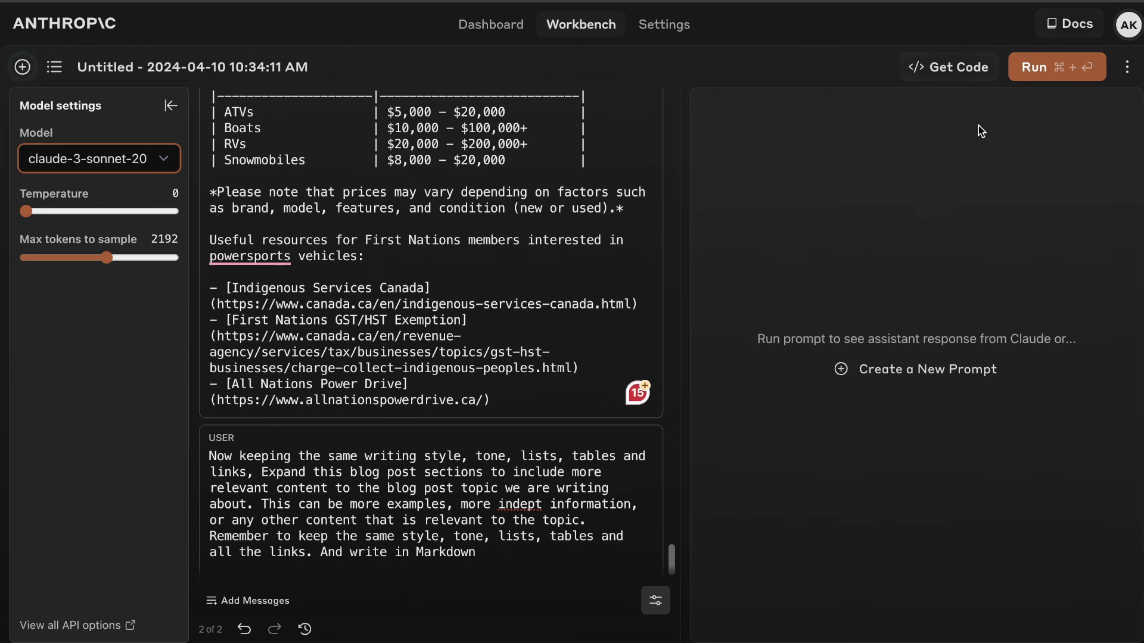
click(1055, 66)
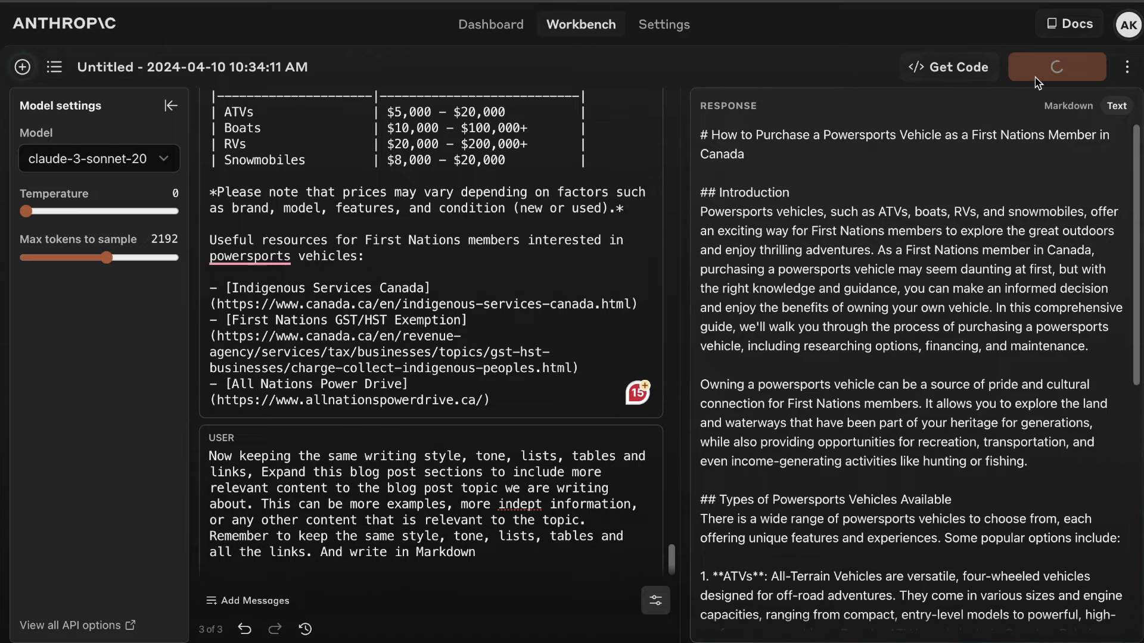
mouse_move(1107, 165)
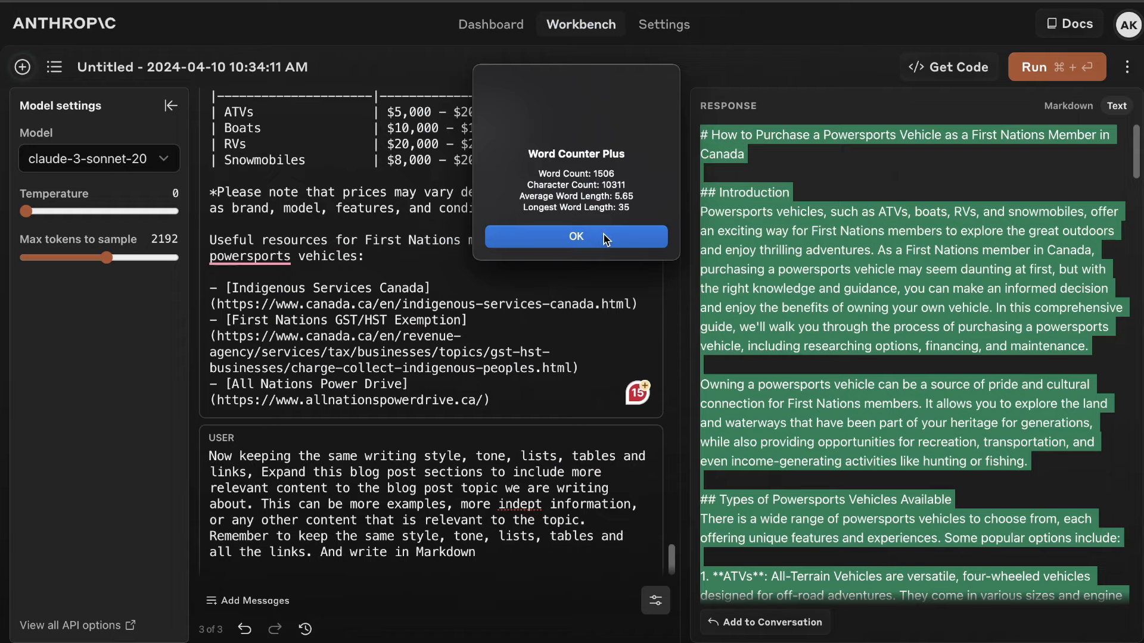
Close the Word Counter Plus result reporting 1,506 words.
click(575, 236)
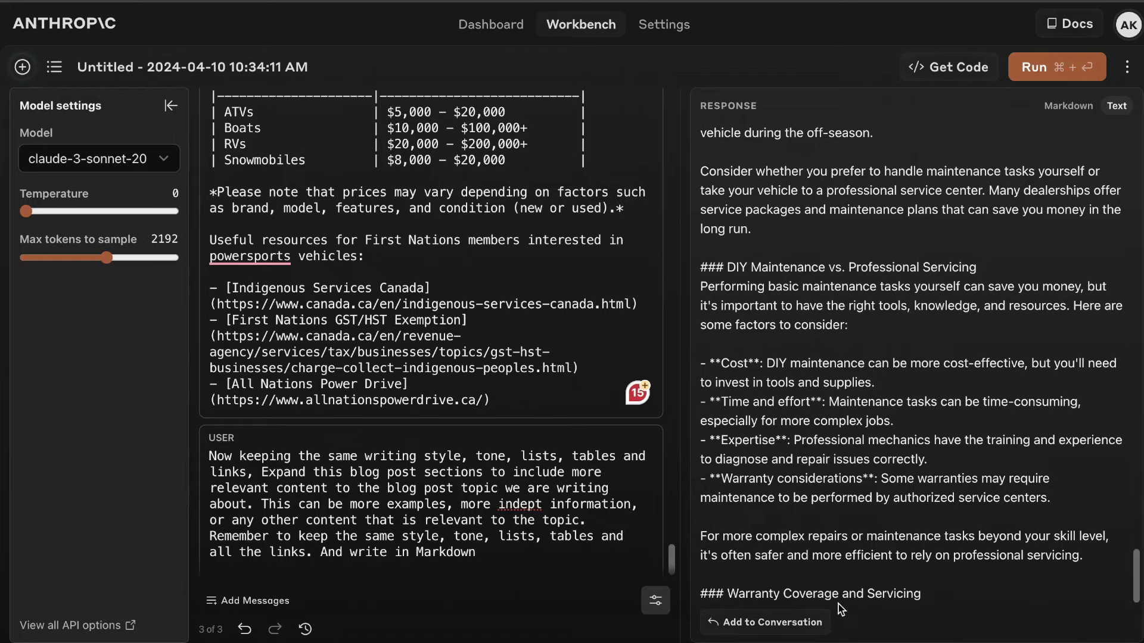
mouse_move(779, 476)
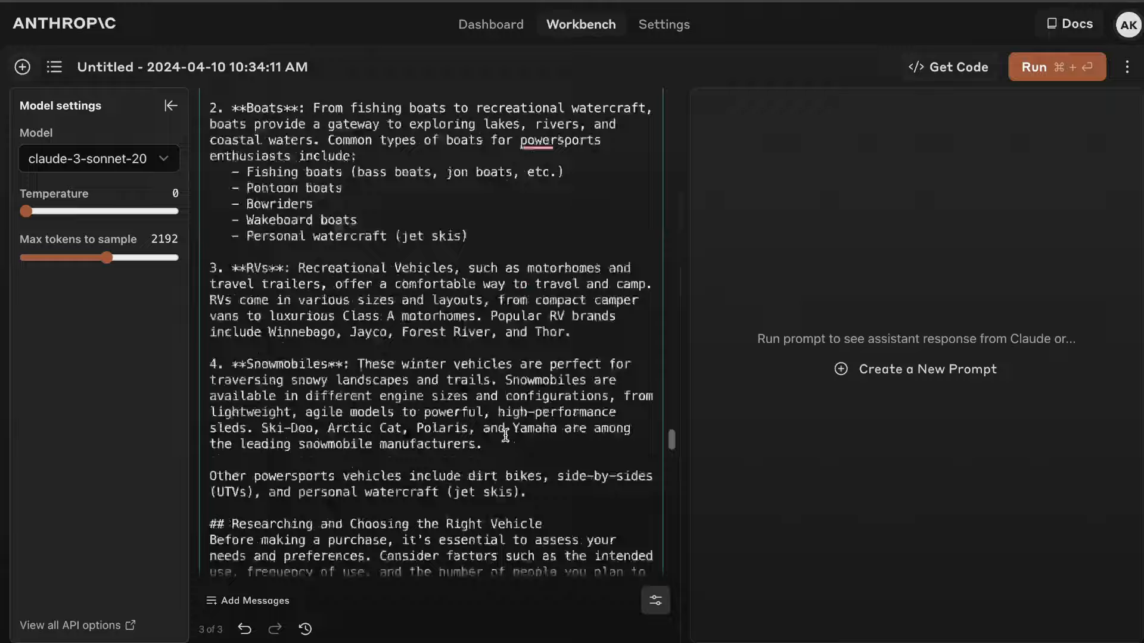
Ask Claude to continue writing the powersports article.
scroll(down, 3)
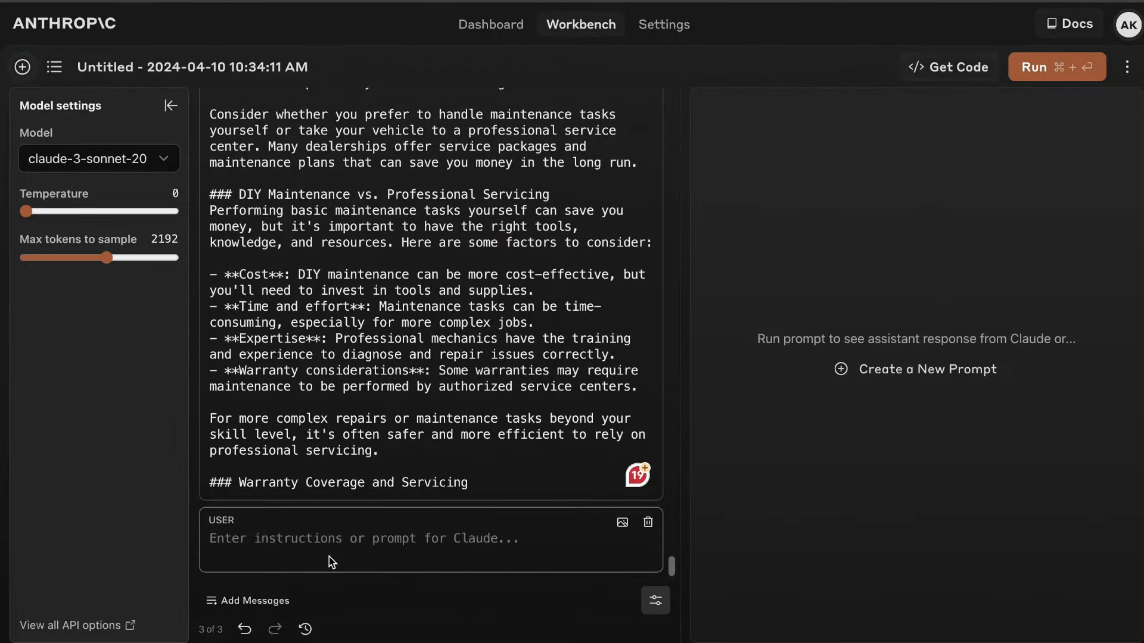
text(continue writing)
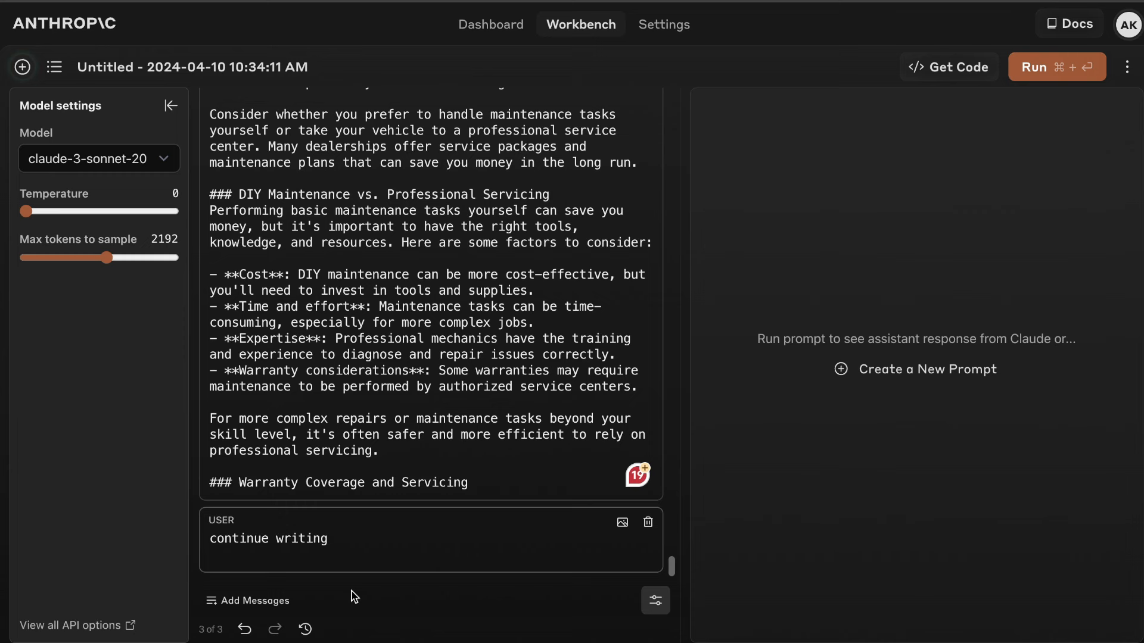
mouse_move(521, 509)
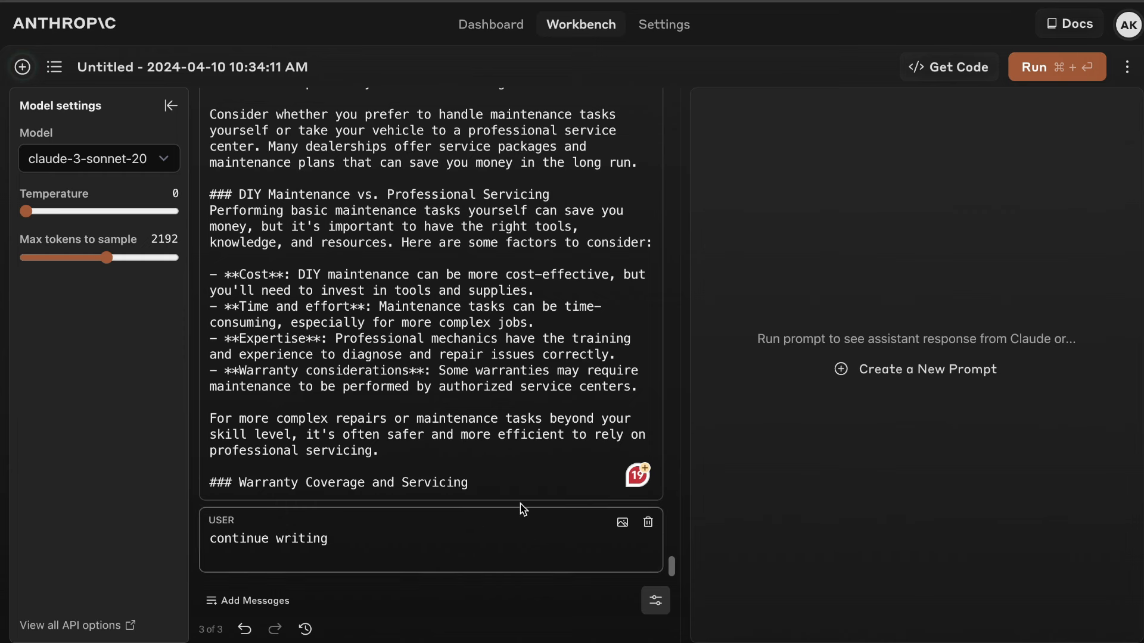
click(1055, 67)
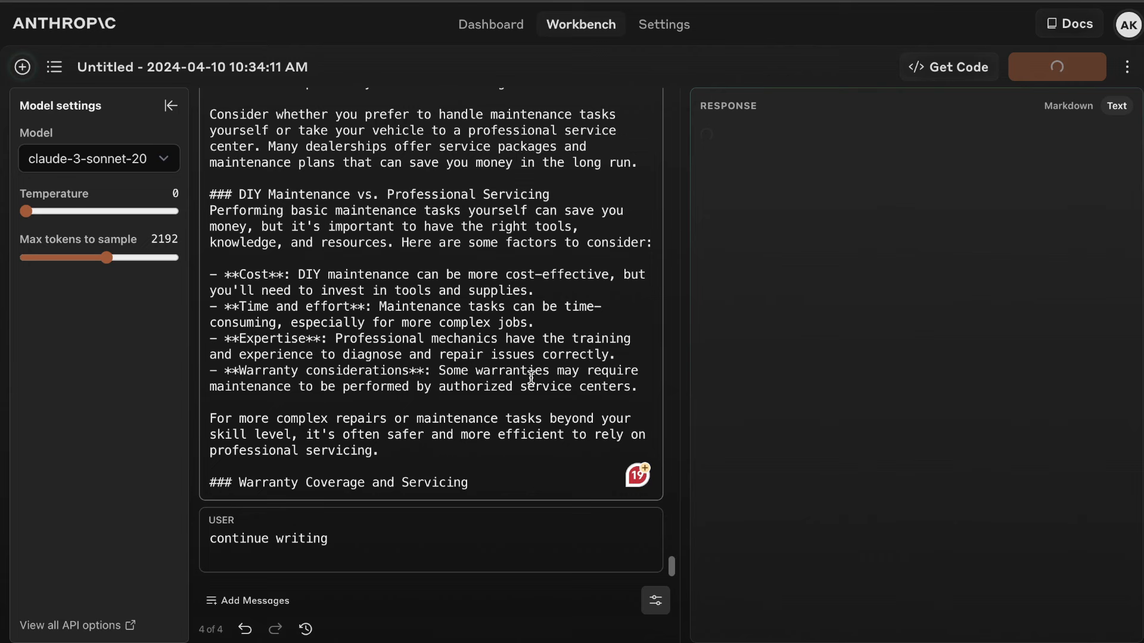
click(1055, 66)
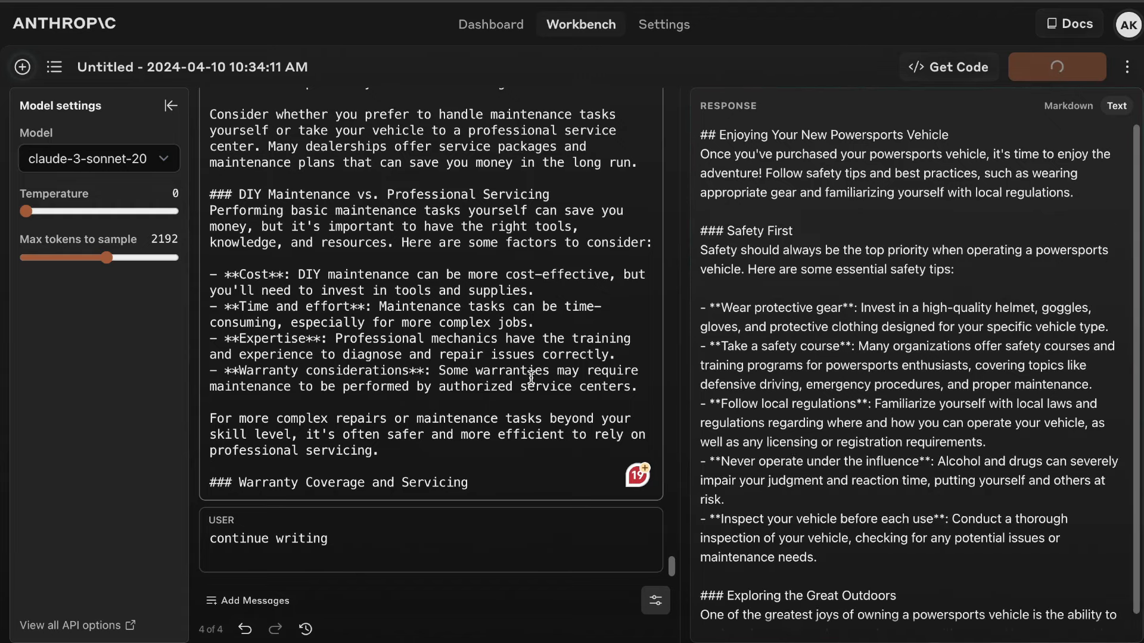
Scroll through Claude's continuation on safety, adventures, community, referrals, prices and resources.
scroll(down, 3)
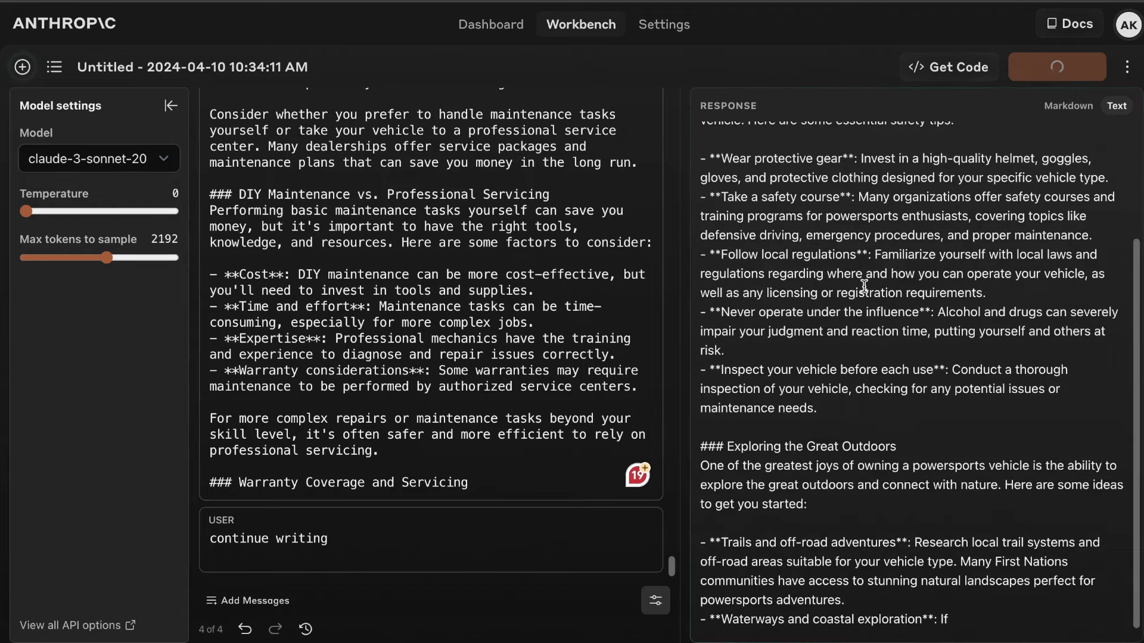
scroll(down, 3)
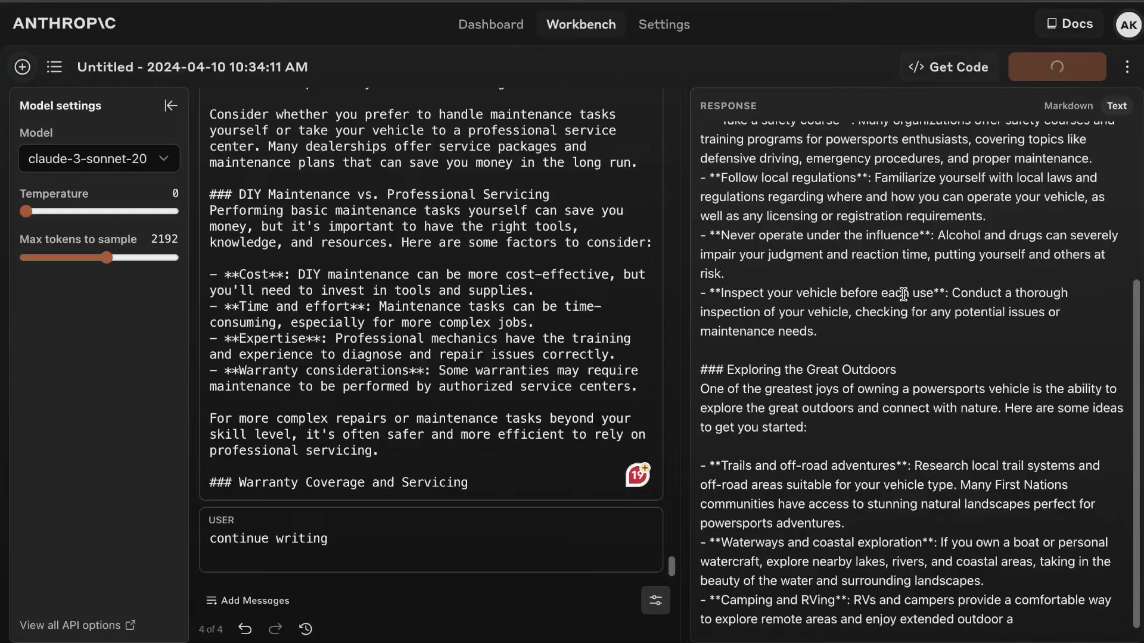
scroll(down, 3)
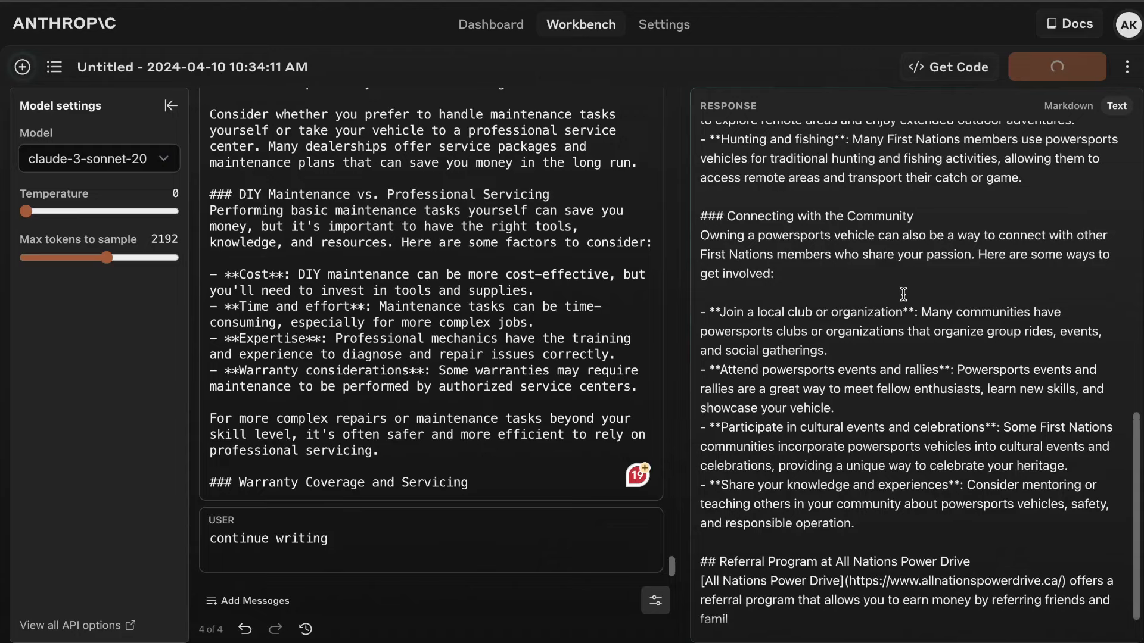
scroll(down, 3)
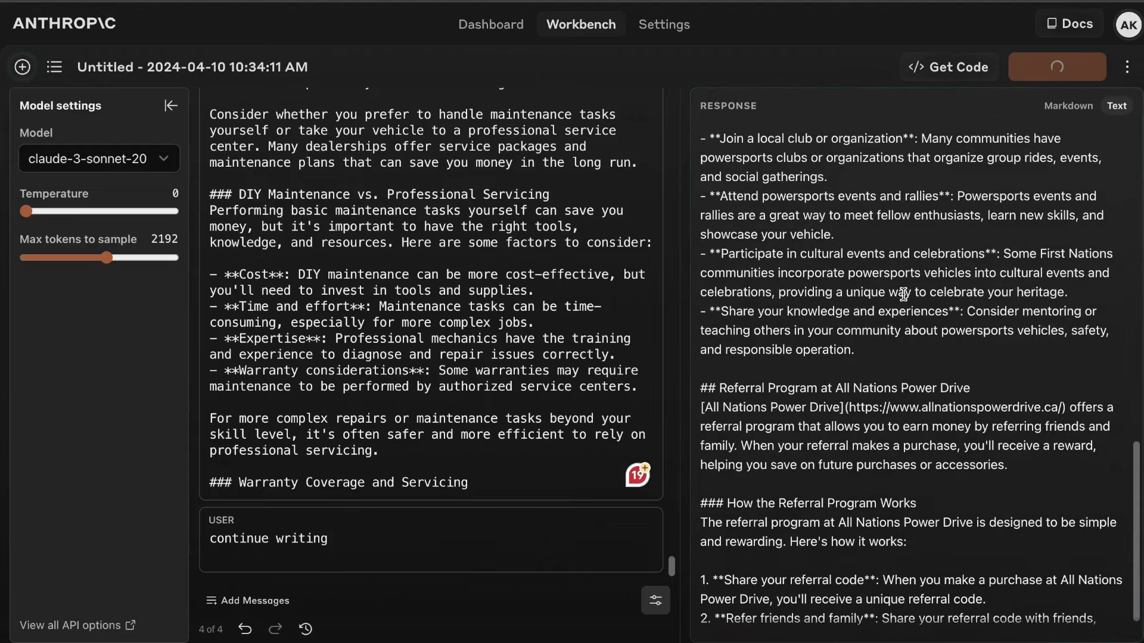
scroll(down, 3)
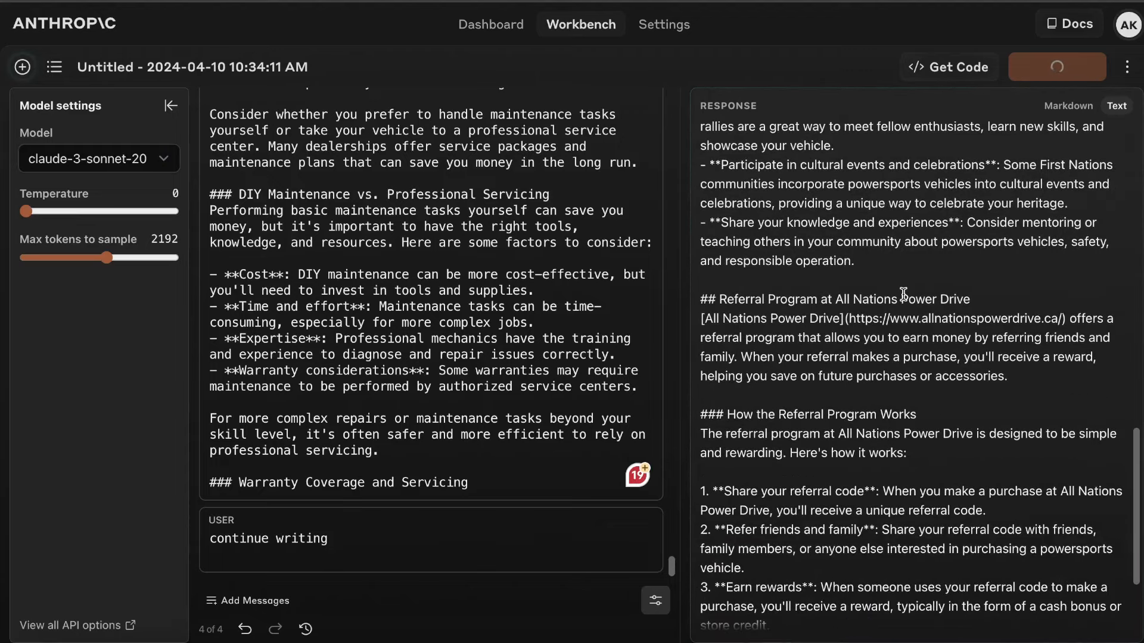
scroll(down, 3)
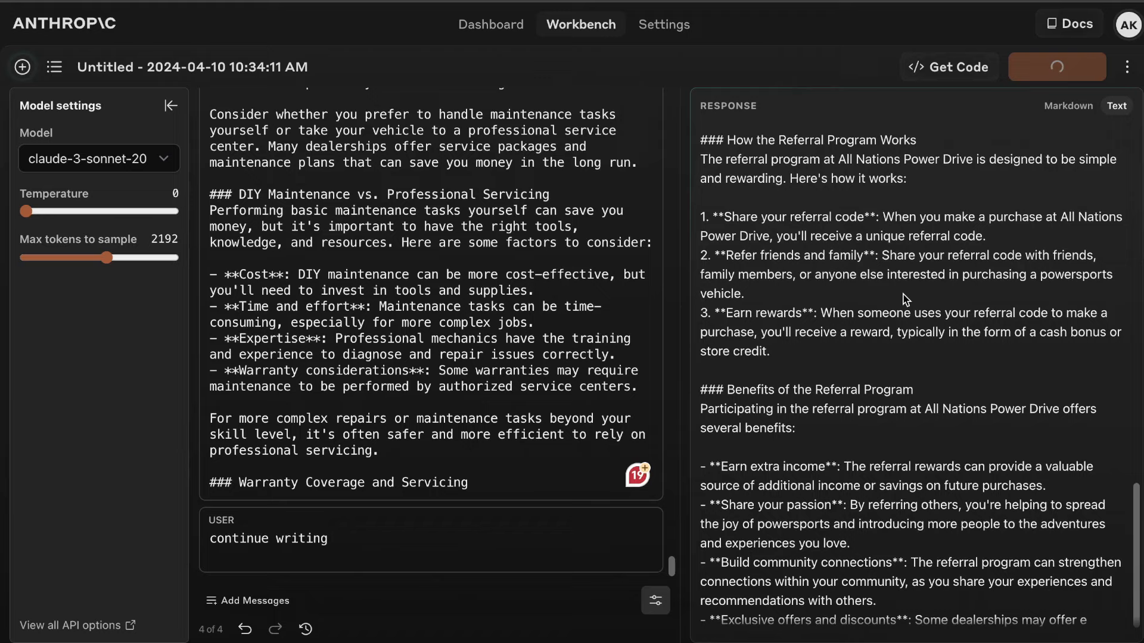
scroll(down, 3)
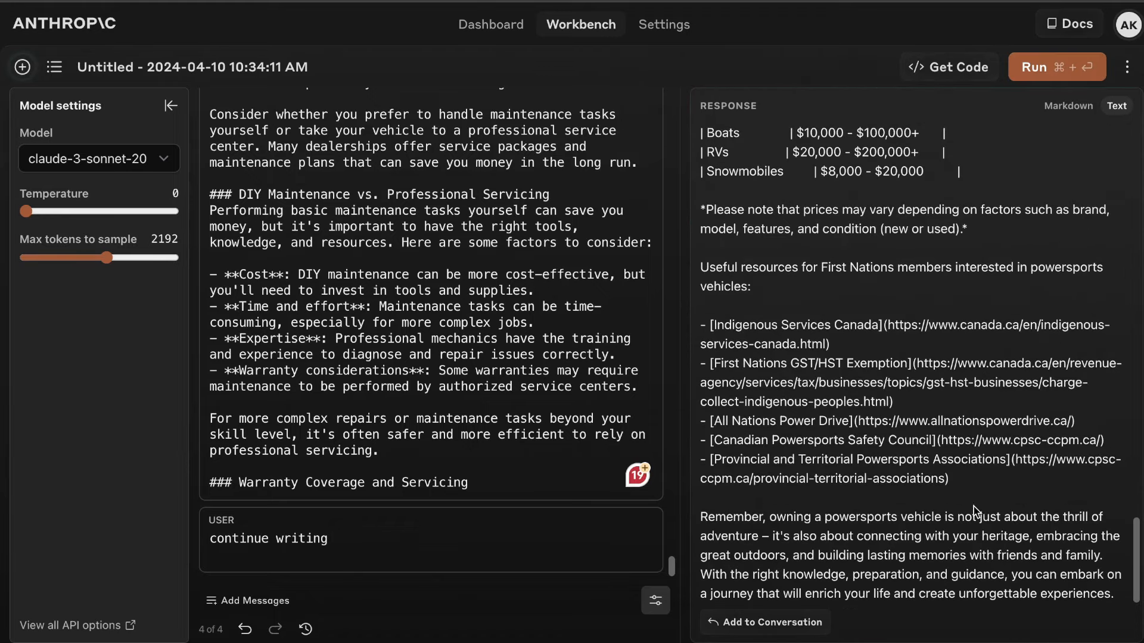
mouse_move(1114, 597)
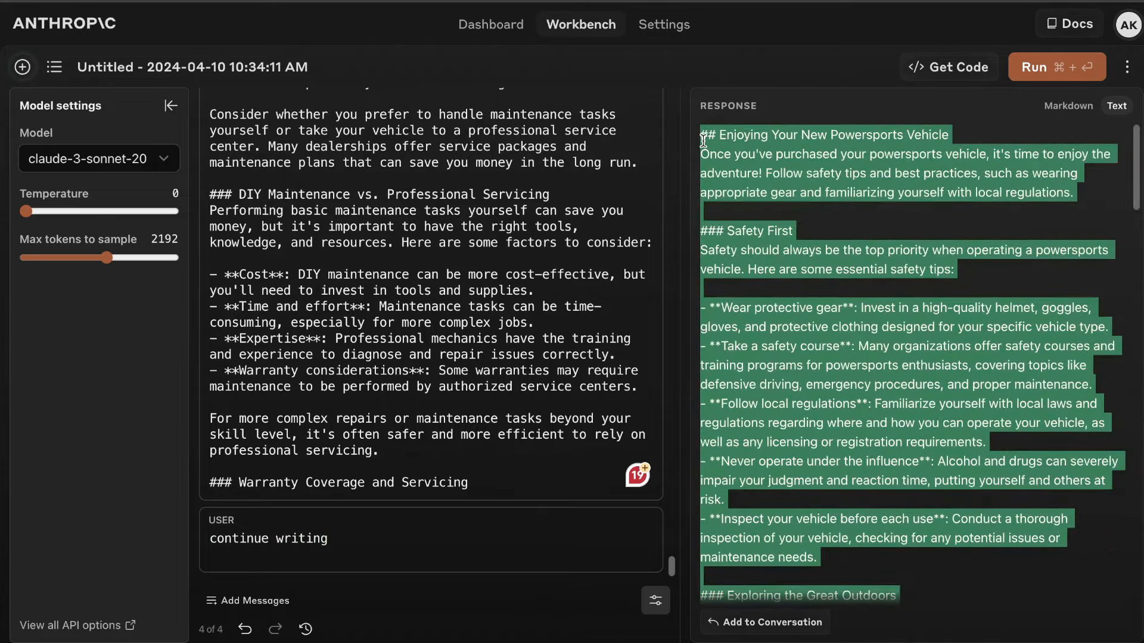
mouse_move(996, 39)
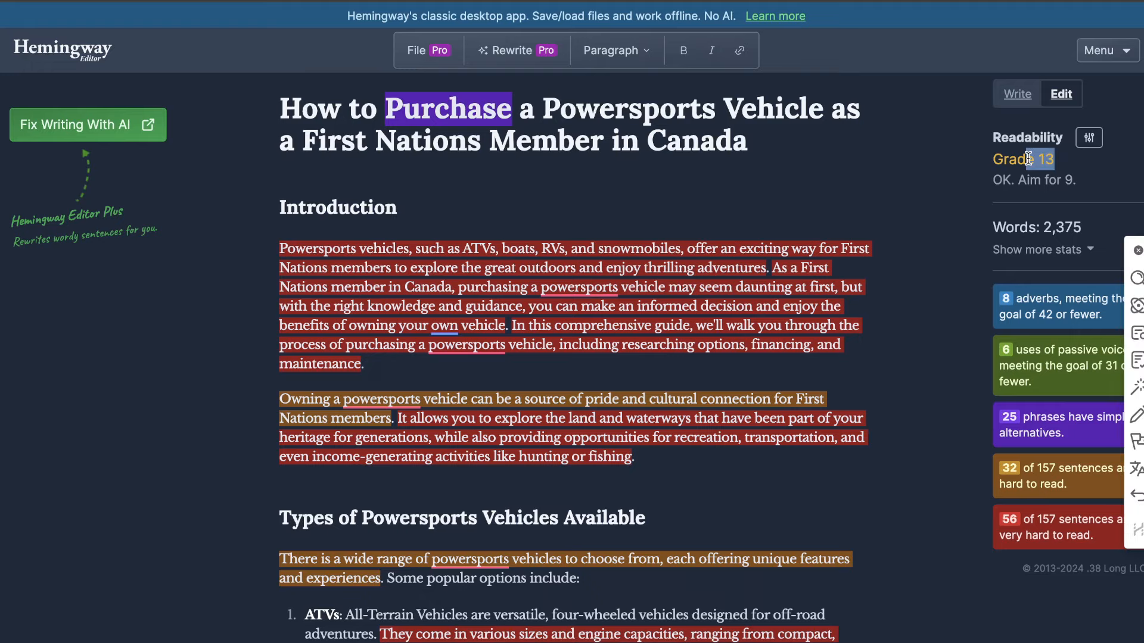
Scroll through the highlighted 2,375-word Claude article rated Grade 13 in Hemingway.
scroll(down, 3)
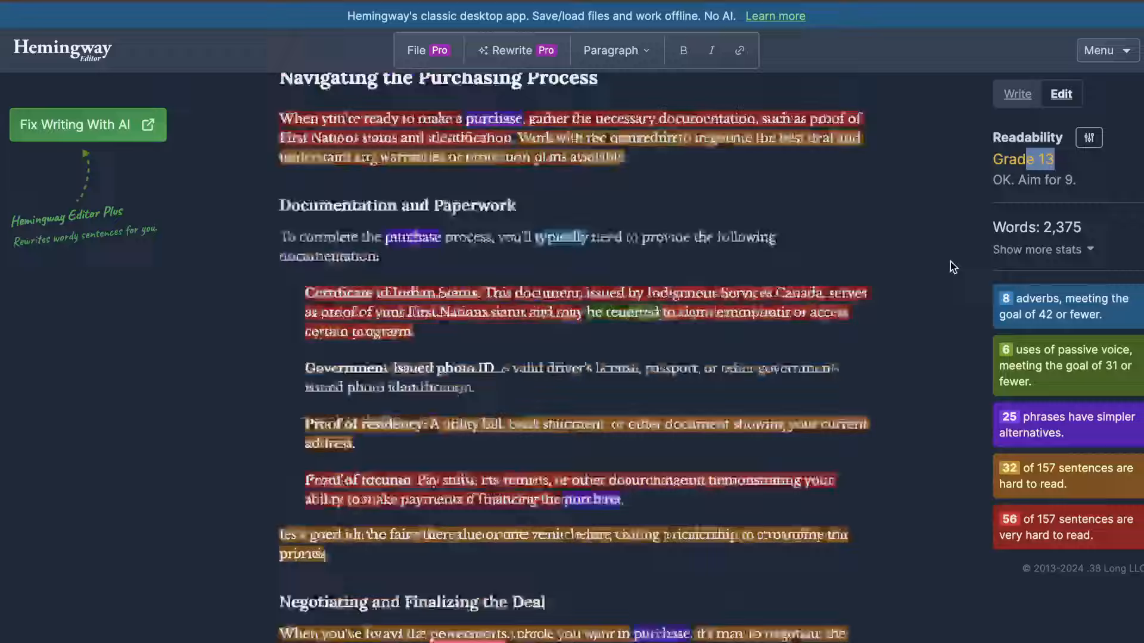
scroll(down, 3)
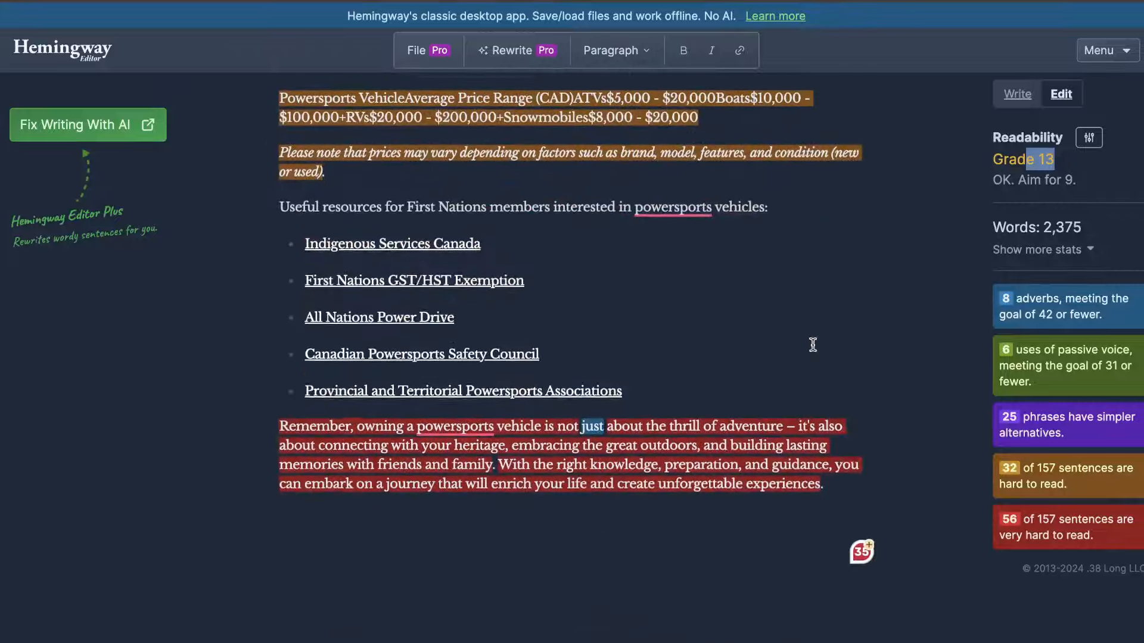
scroll(down, 3)
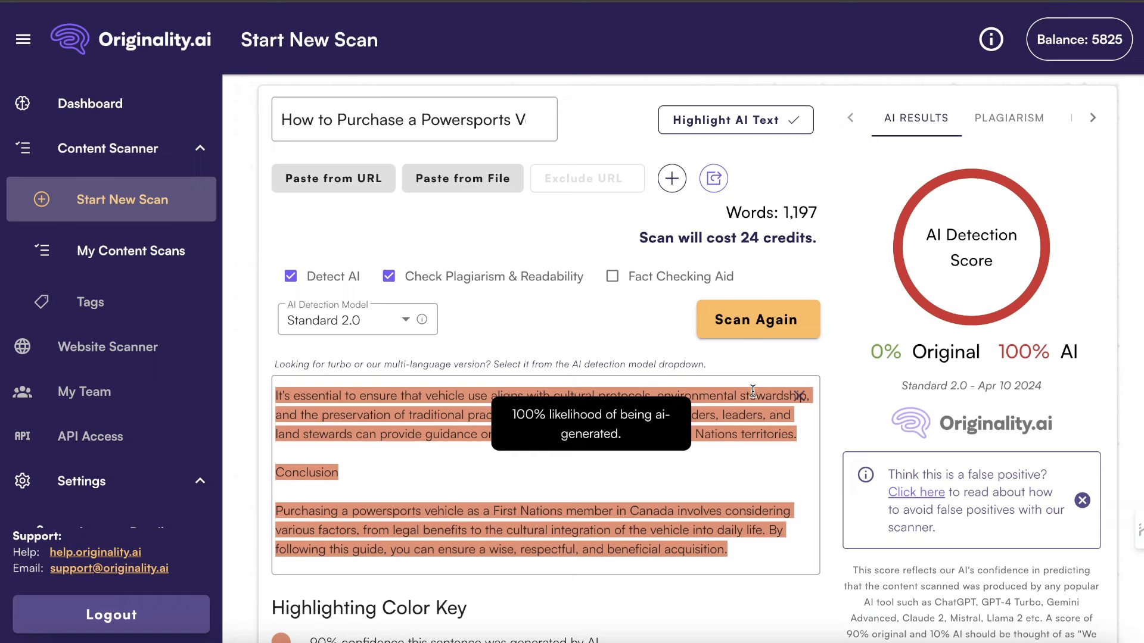
mouse_move(134, 175)
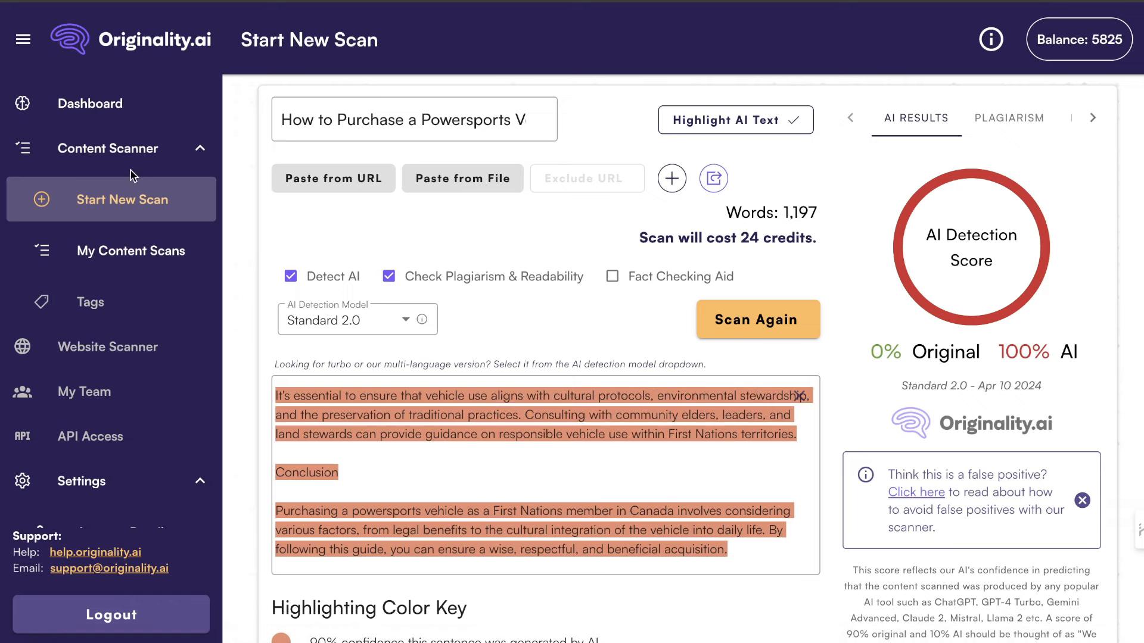
Scan the 1,542-word article and review its 100% AI, 0% original score.
click(90, 103)
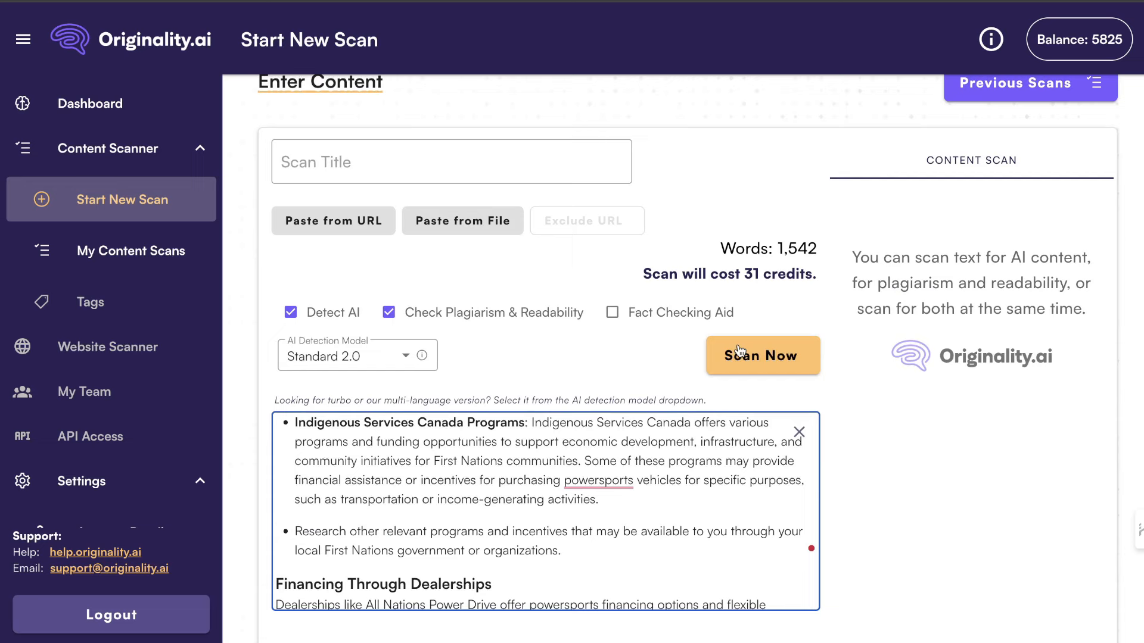
click(761, 355)
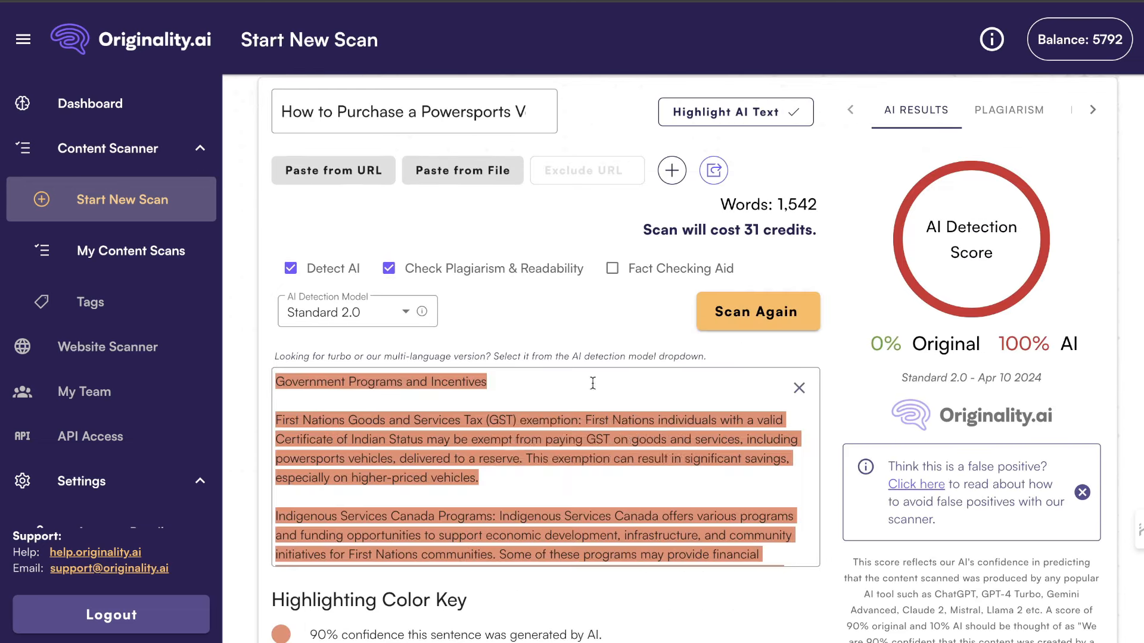
scroll(down, 3)
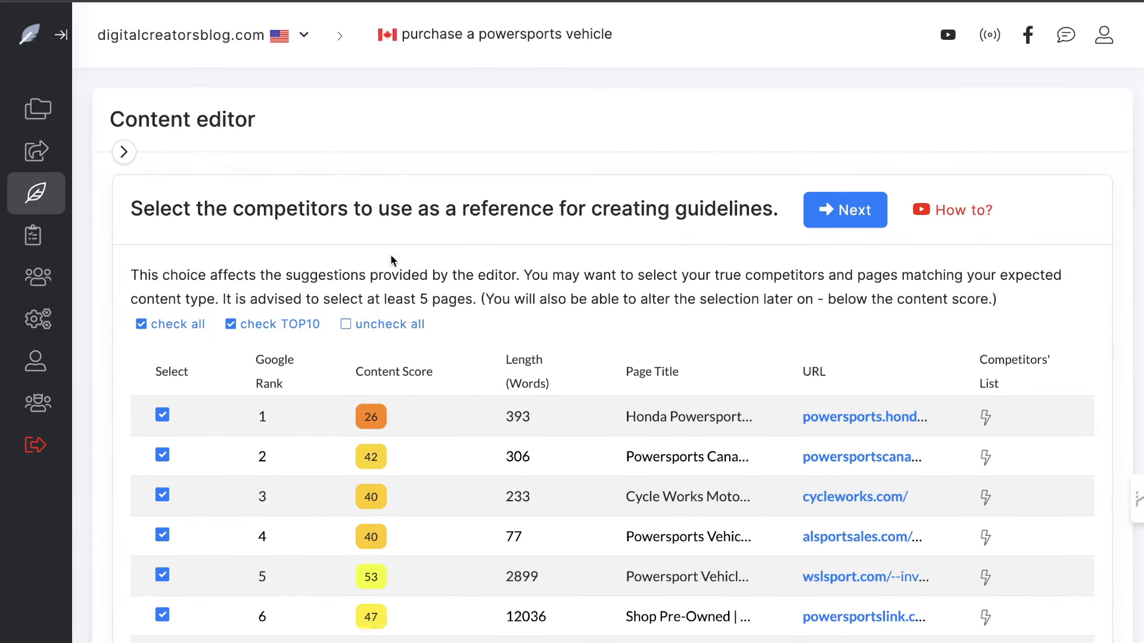
mouse_move(357, 276)
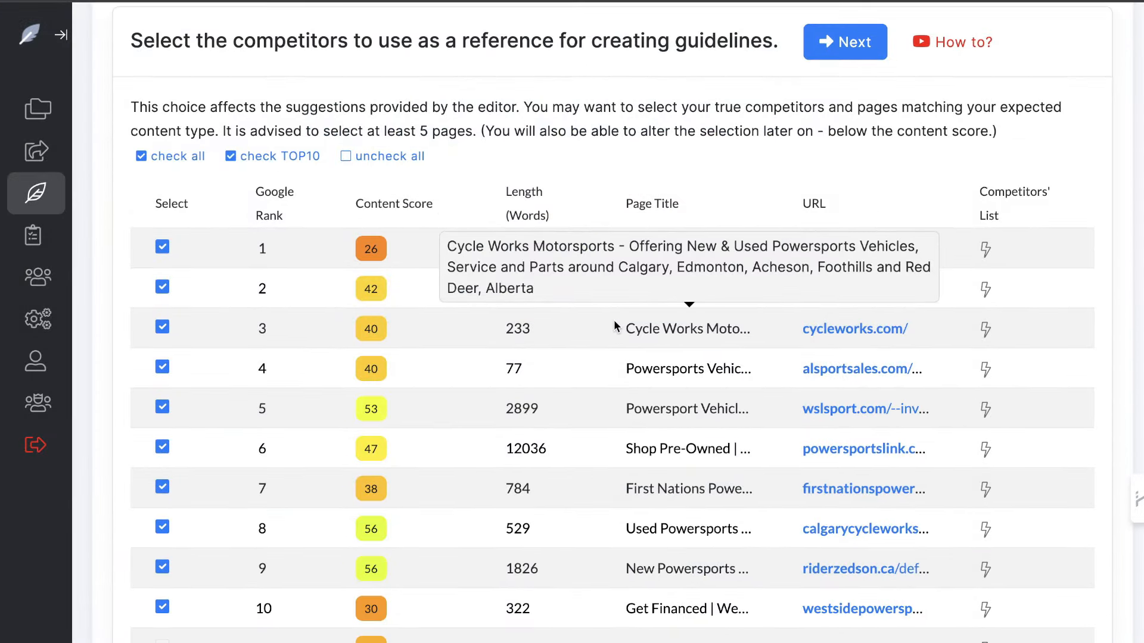
Add an AI-generated title and meta description to the article and save them.
scroll(down, 3)
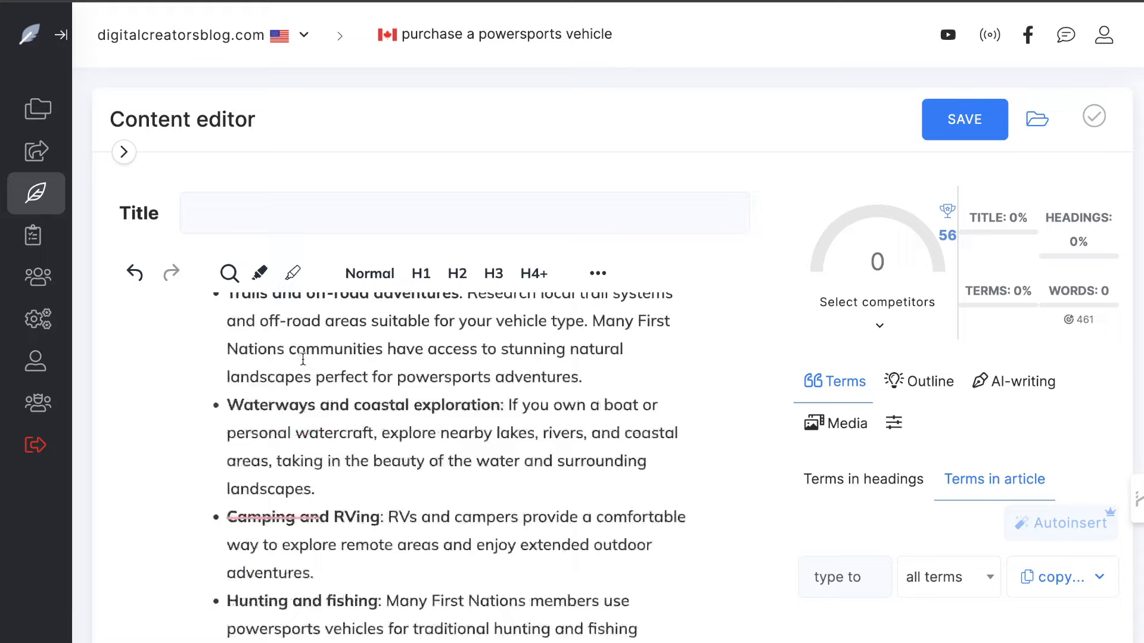
click(112, 130)
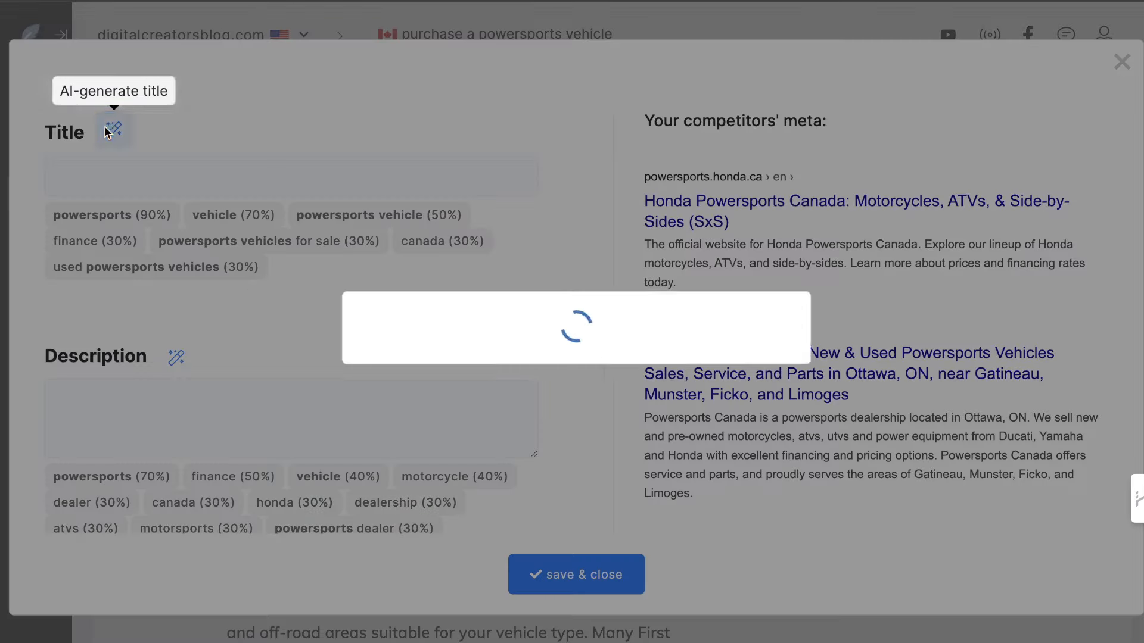
click(113, 131)
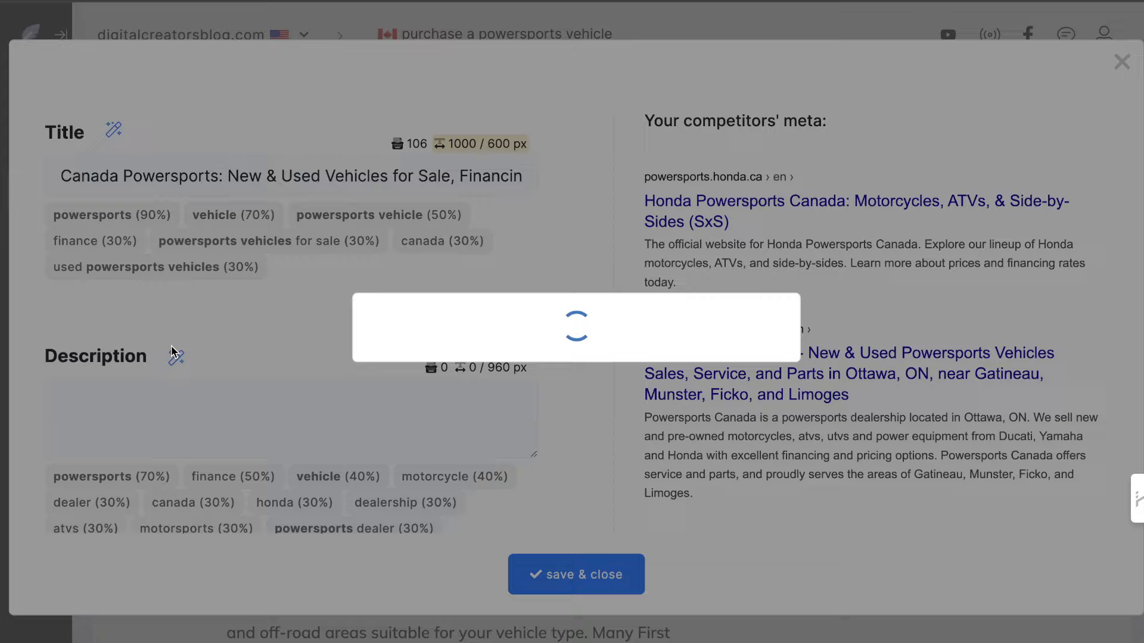
click(176, 358)
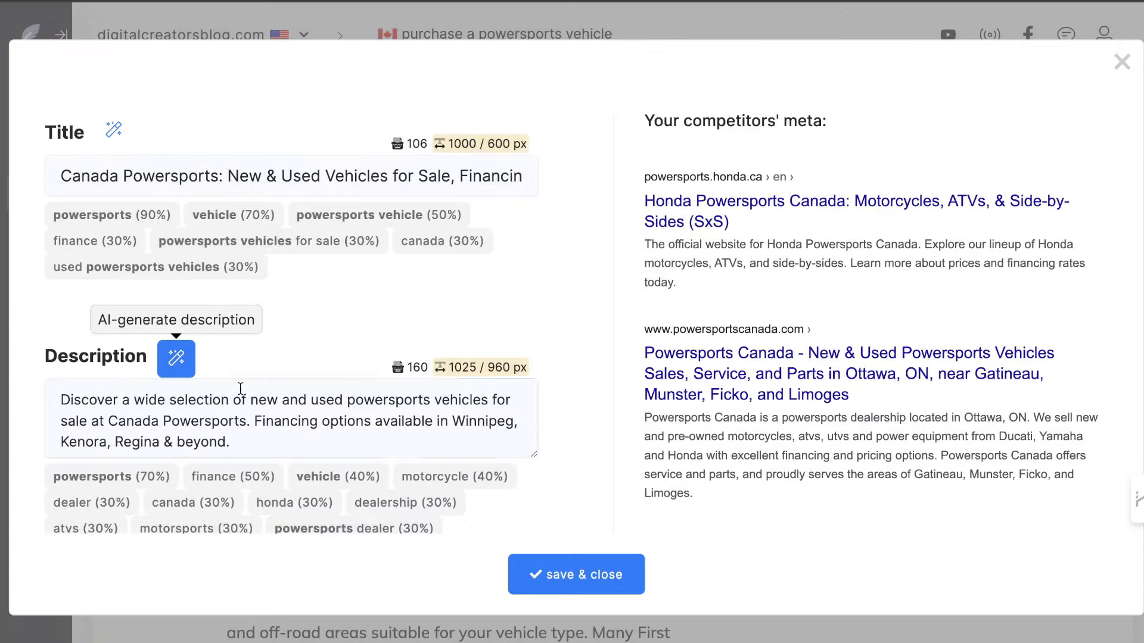
click(575, 574)
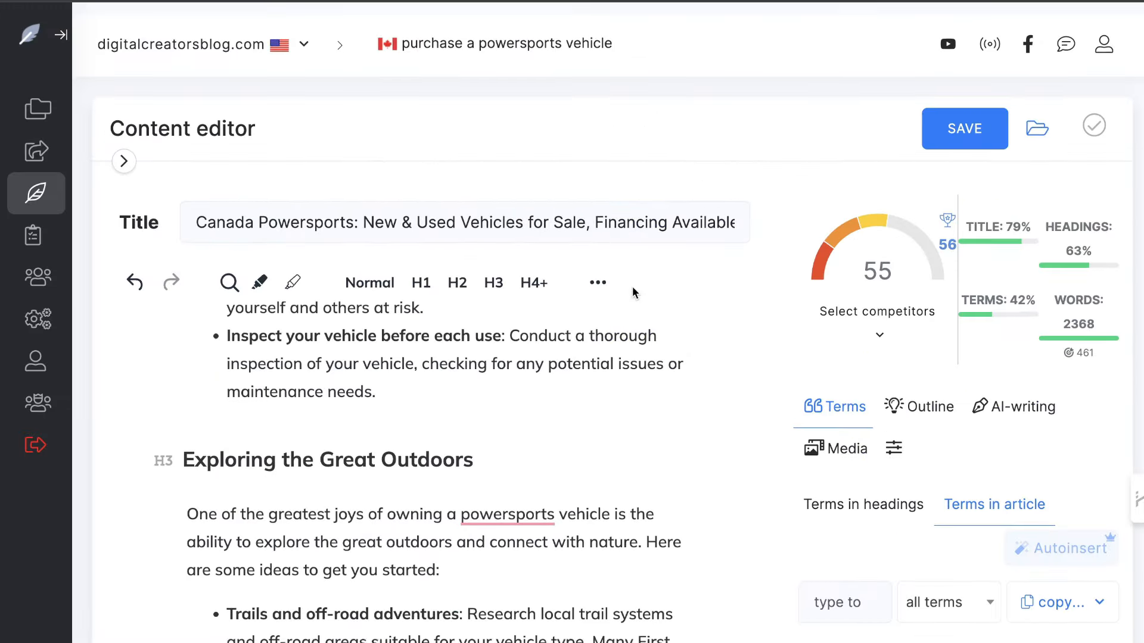
scroll(down, 3)
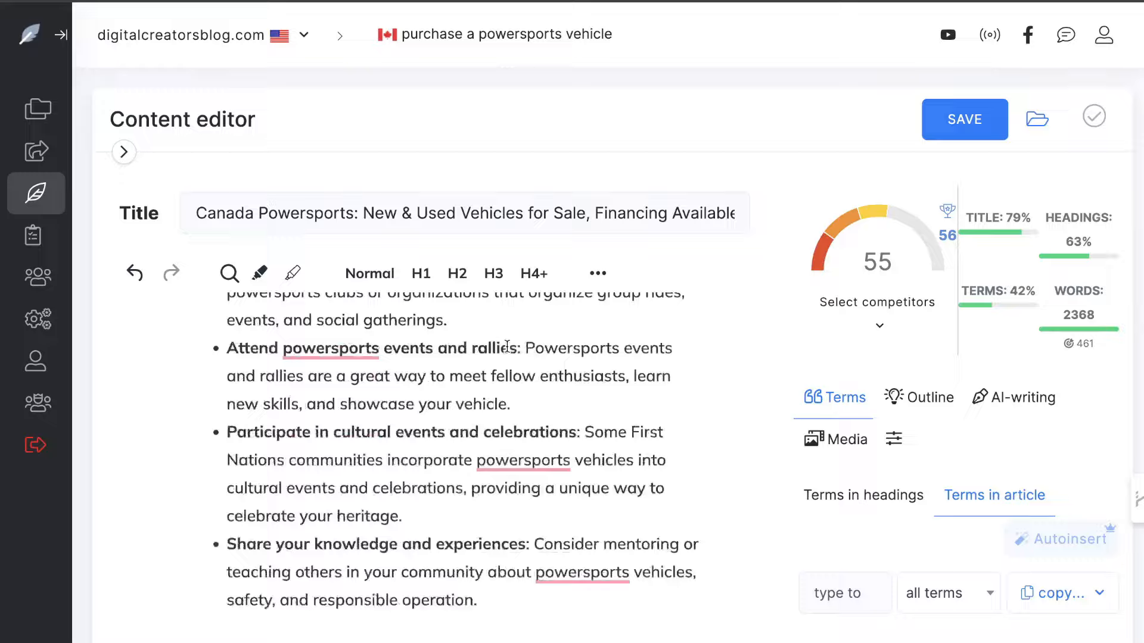
scroll(down, 3)
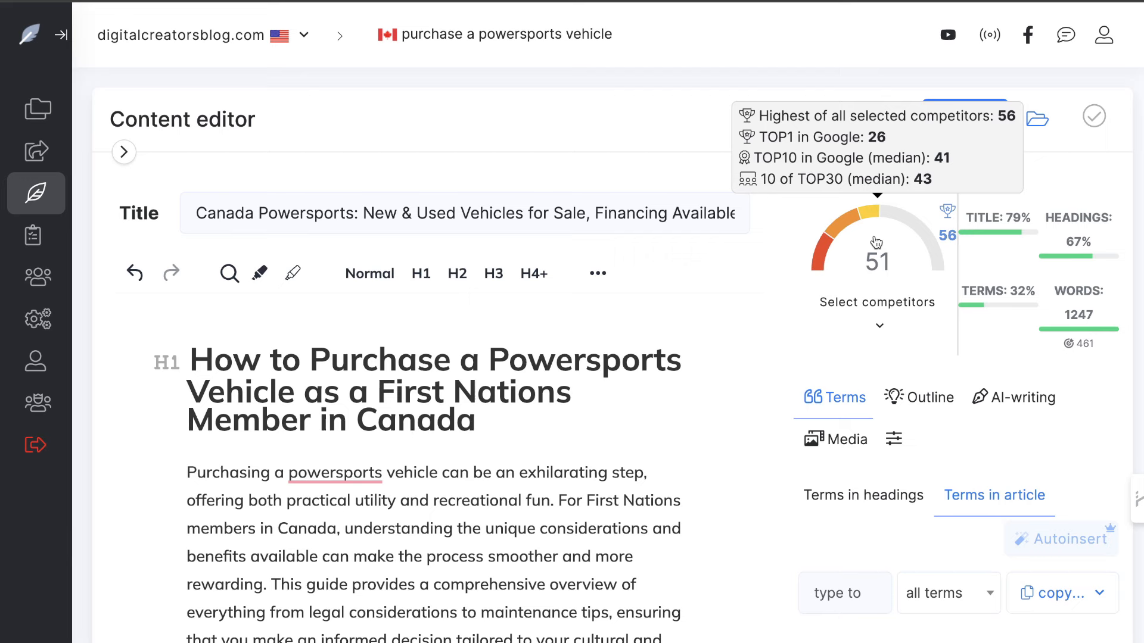
mouse_move(722, 311)
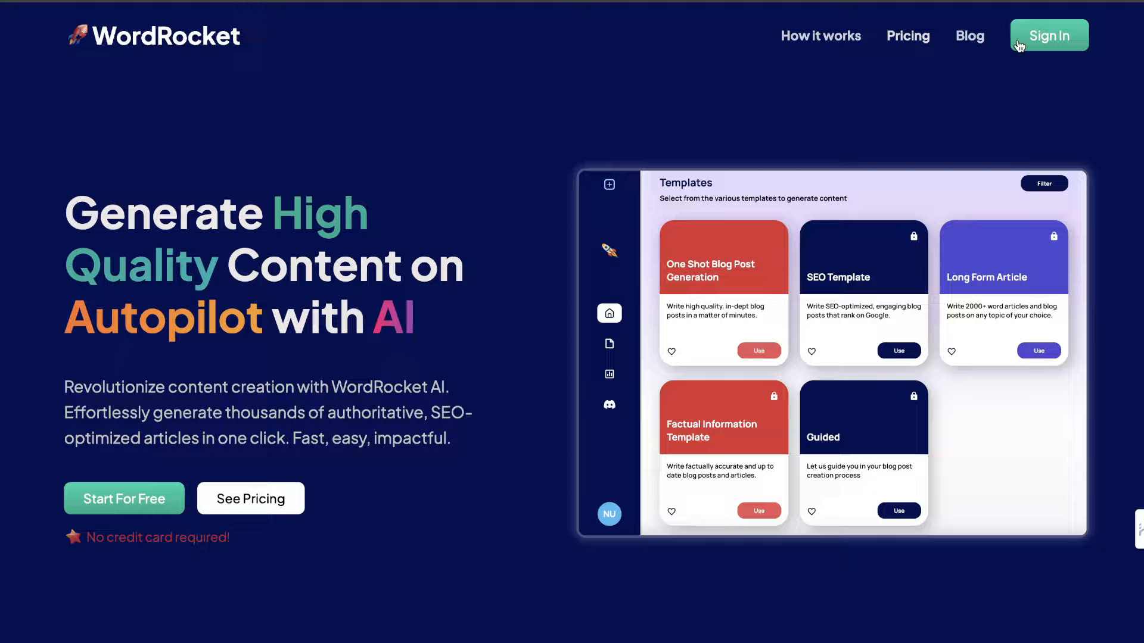
Sign in to WordRocket and browse the blog post generation templates.
click(1049, 35)
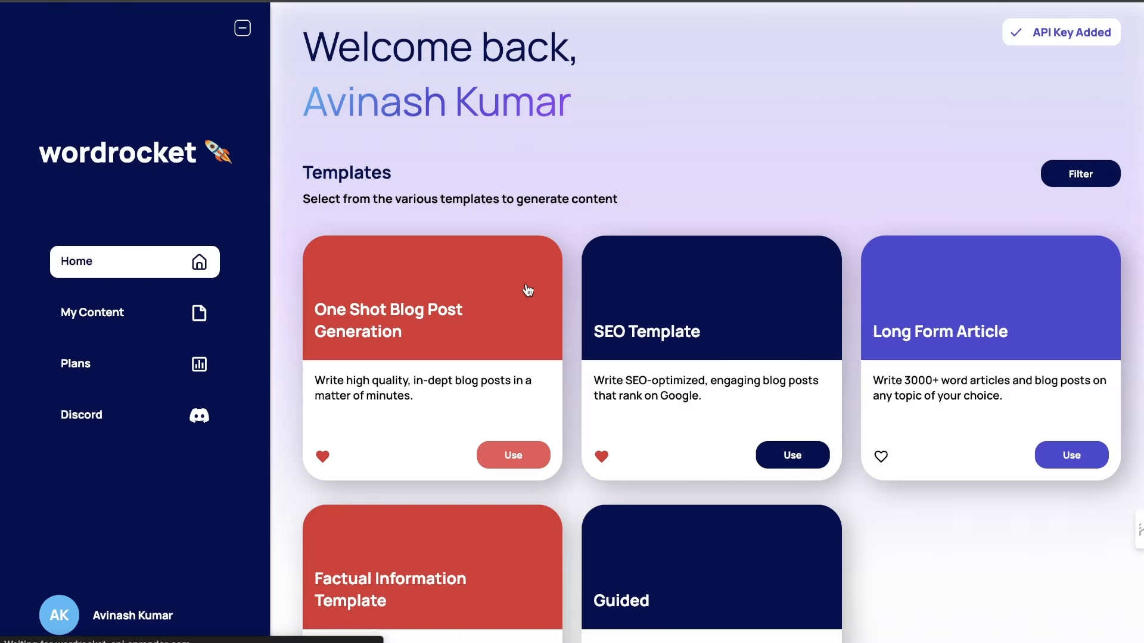
scroll(down, 3)
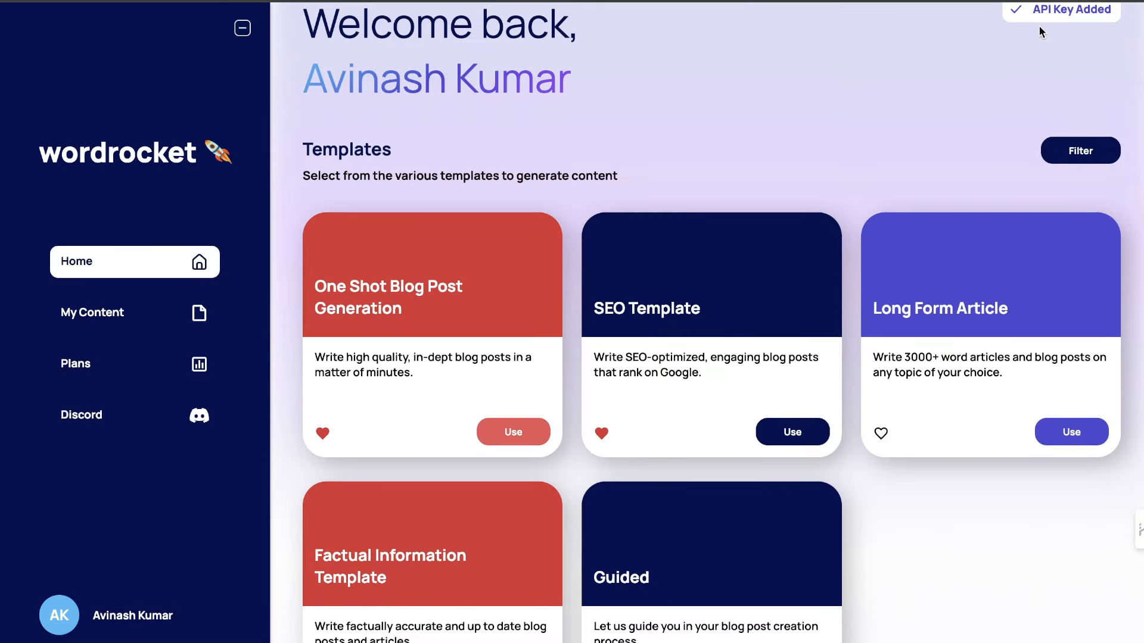
scroll(down, 3)
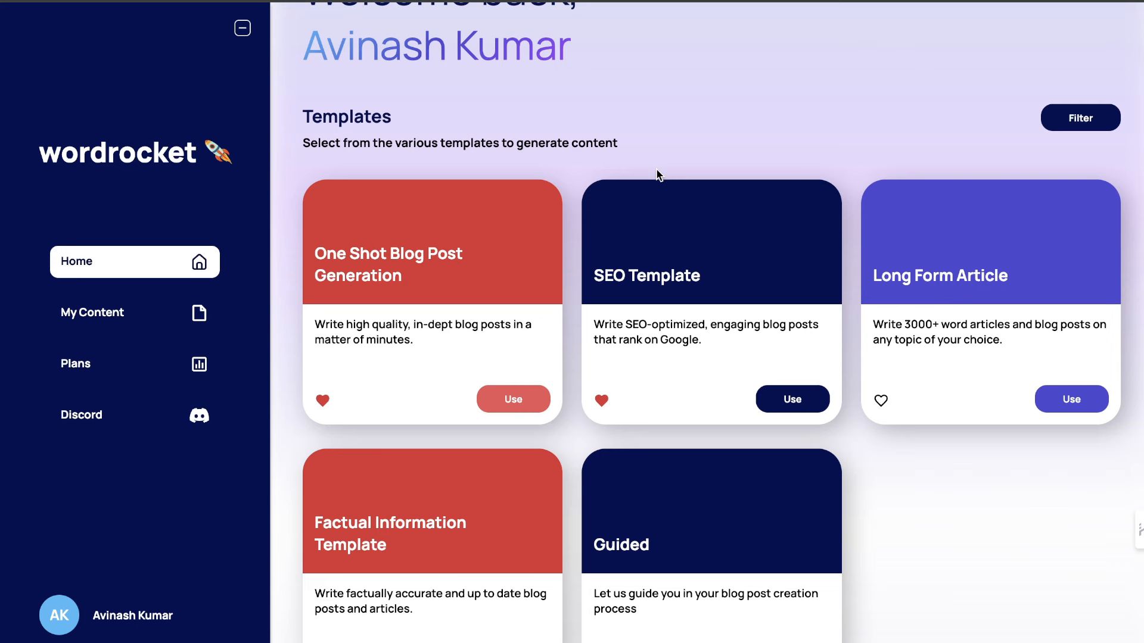
scroll(down, 3)
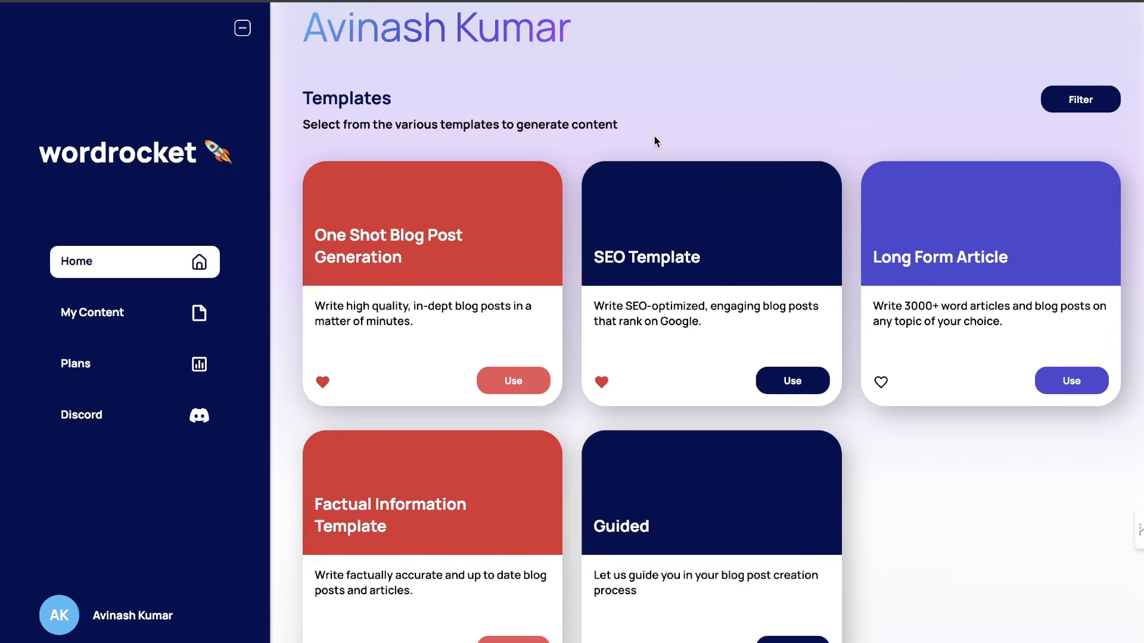
mouse_move(521, 220)
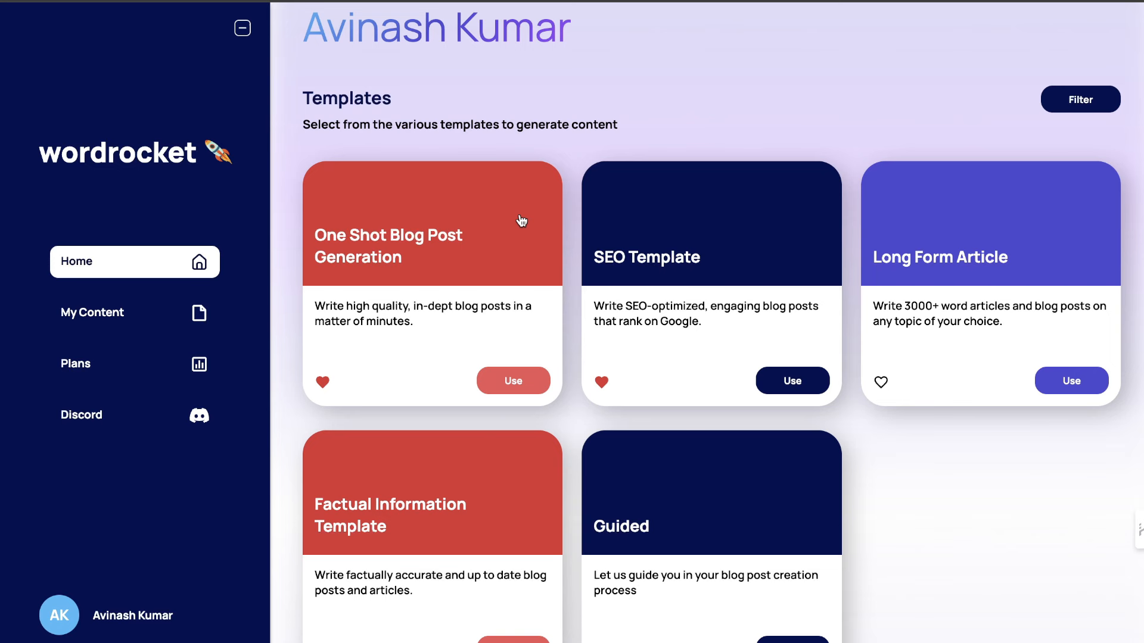